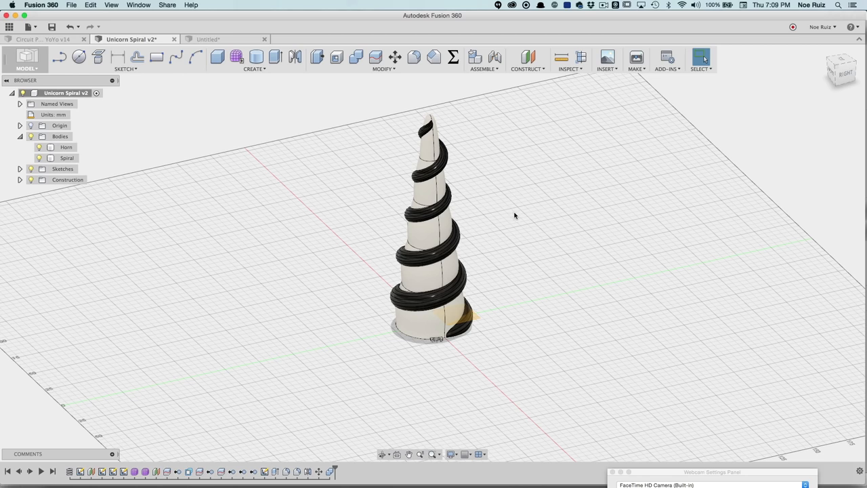
pyautogui.moveTo(530, 249)
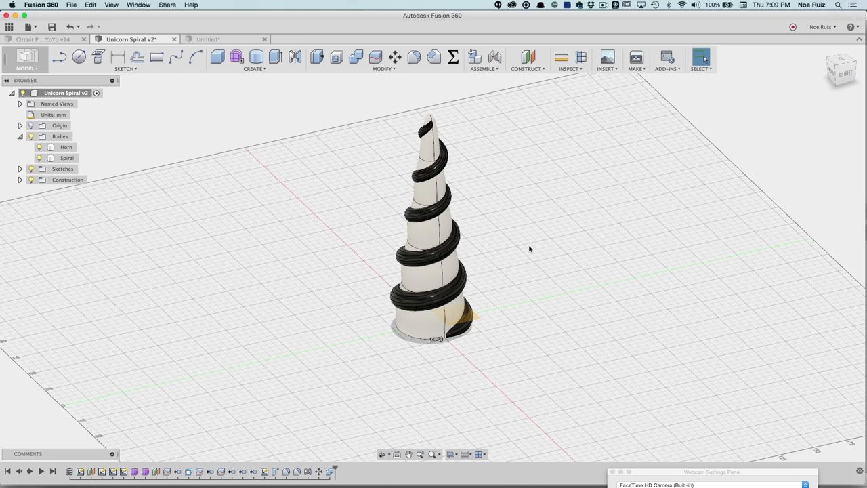
pyautogui.moveTo(532, 244)
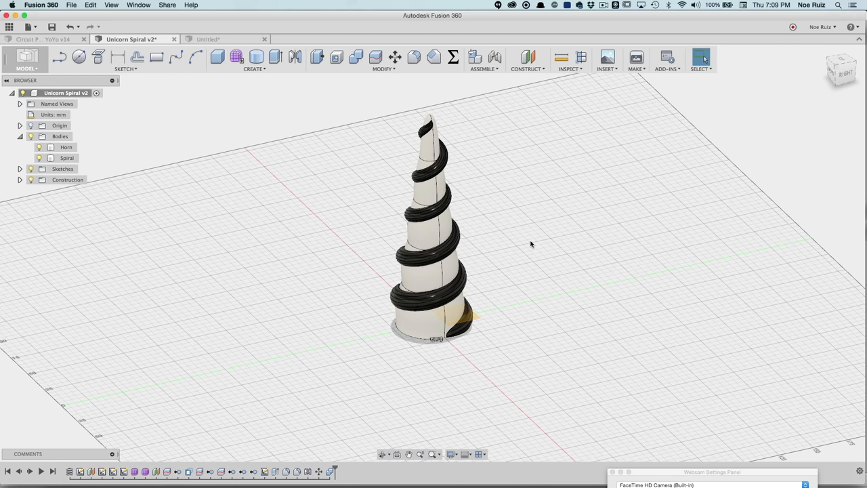
pyautogui.moveTo(536, 242)
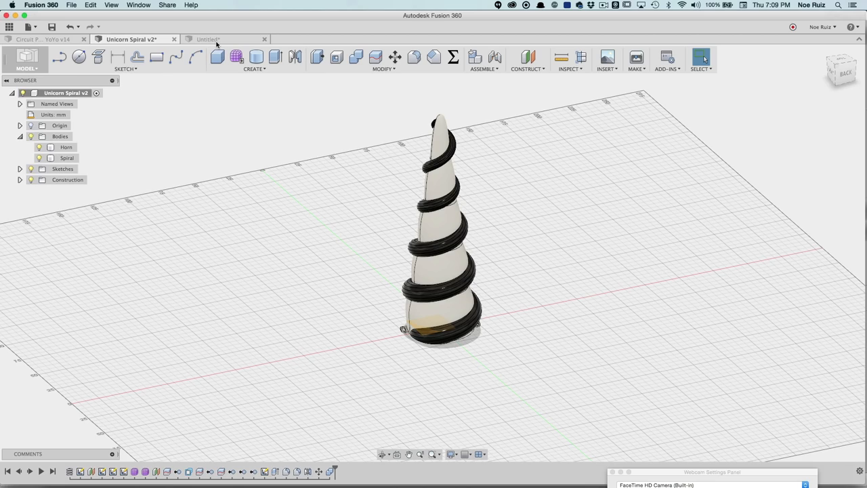
# Browse the Adafruit NeoPixels page and open the NeoPixel Ring 12 x 5050 product page
pyautogui.click(217, 38)
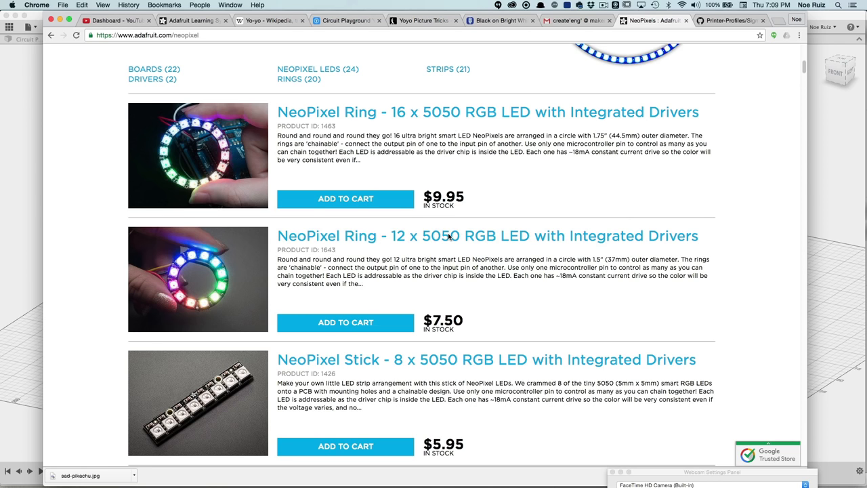
pyautogui.scroll(3)
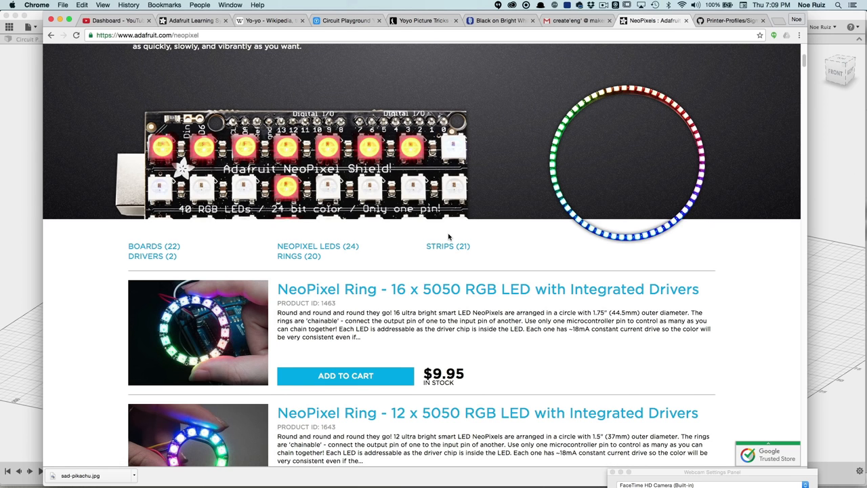
pyautogui.scroll(3)
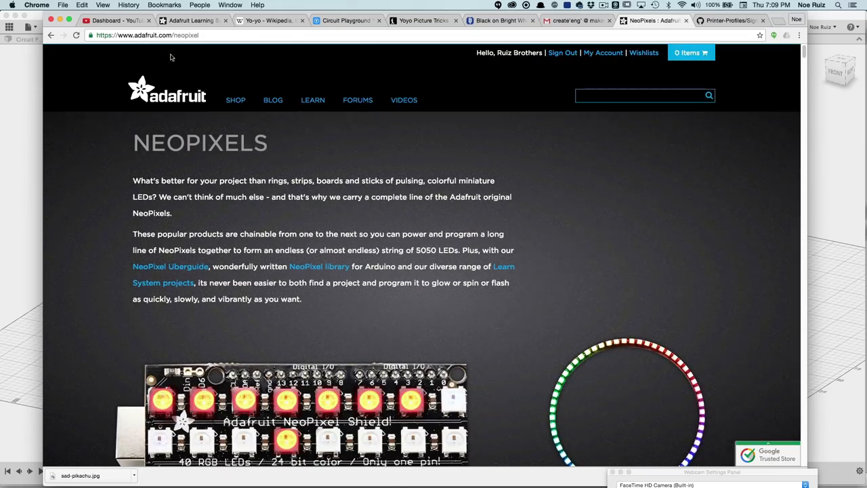
pyautogui.scroll(-3)
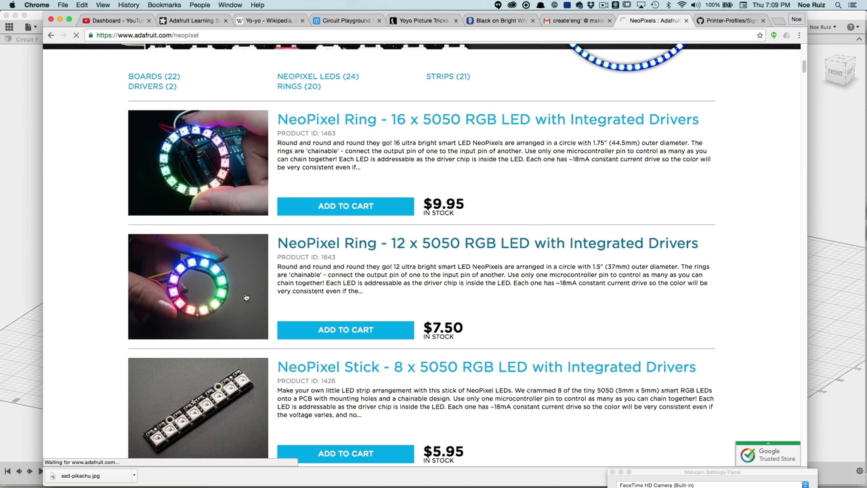
pyautogui.click(487, 243)
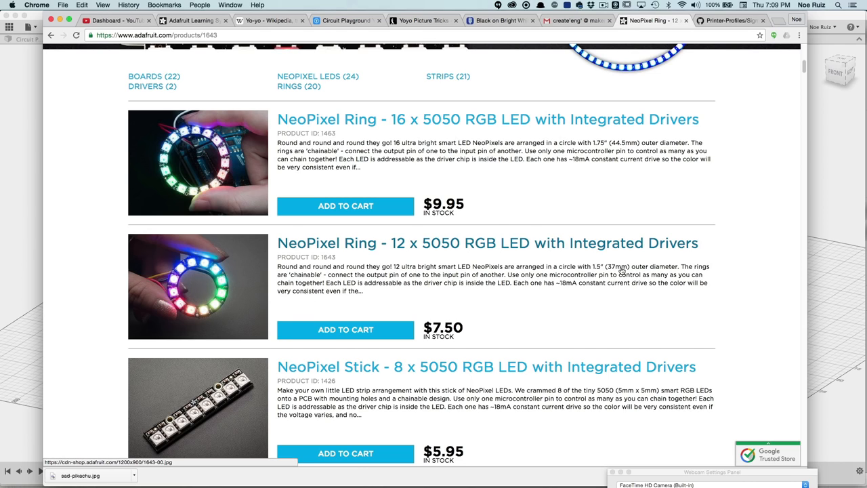
pyautogui.click(485, 242)
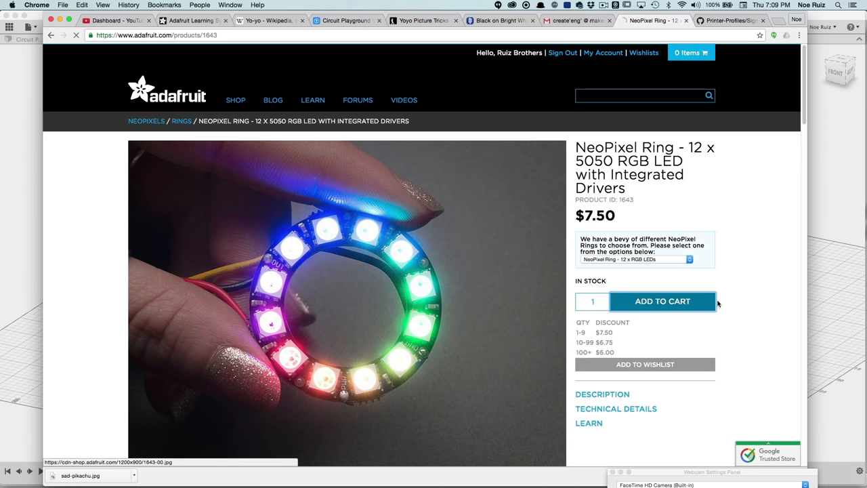
pyautogui.click(662, 301)
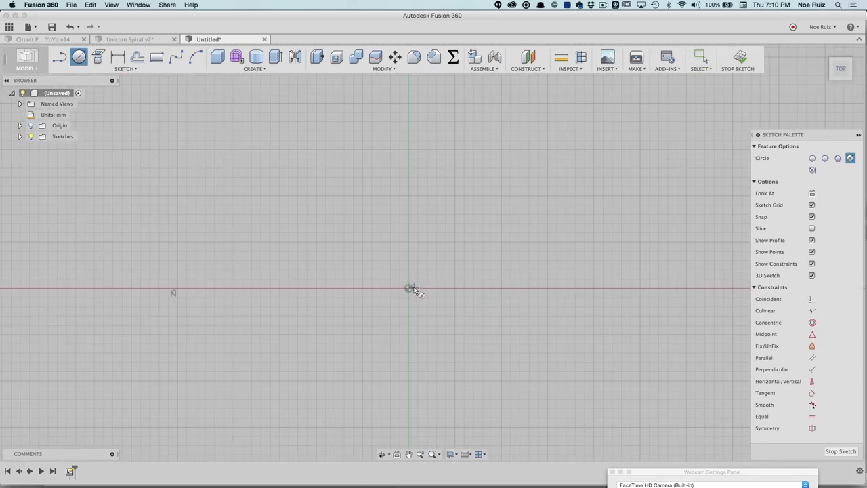
# Sketch a circle outward from the origin and start entering its diameter with 3
pyautogui.moveTo(408, 288); pyautogui.dragTo(521, 233)
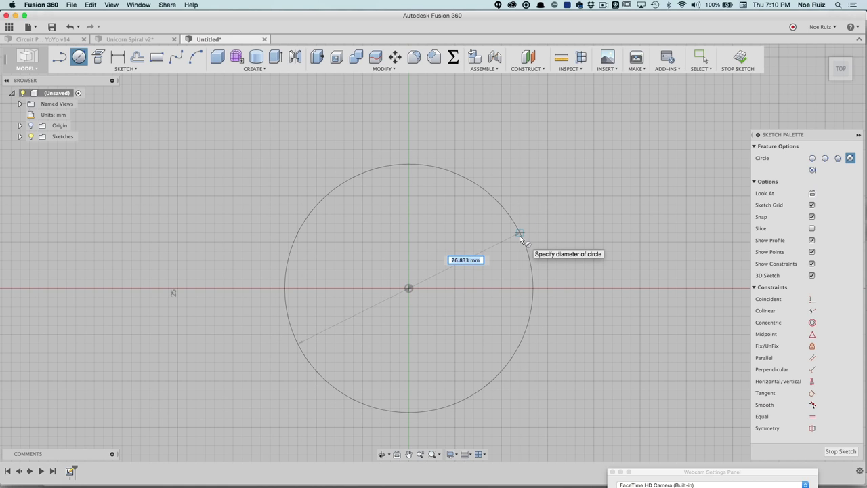
pyautogui.write('3')
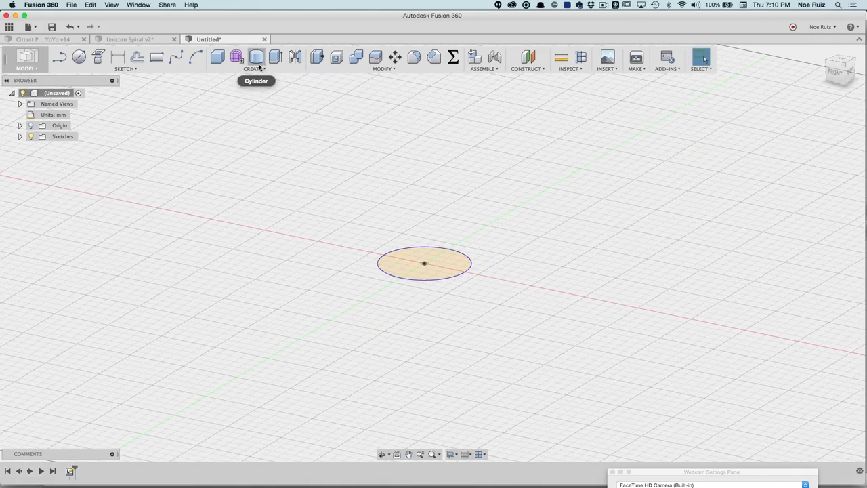
# Start a Coil on a roughly 28 mm base circle at the origin, showing the coil preview
pyautogui.click(255, 68)
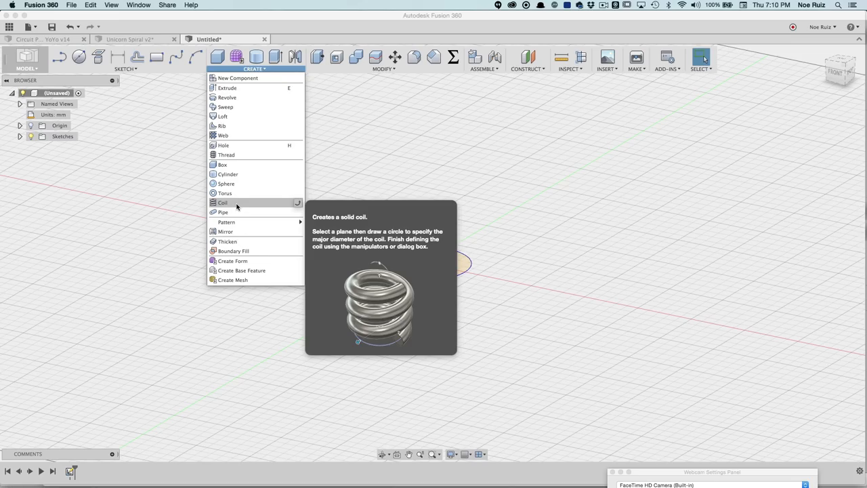
pyautogui.click(222, 202)
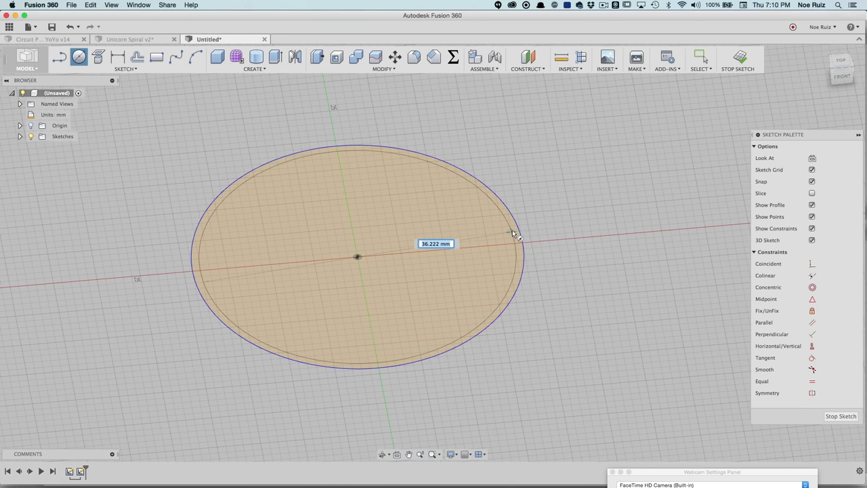
pyautogui.scroll(-3)
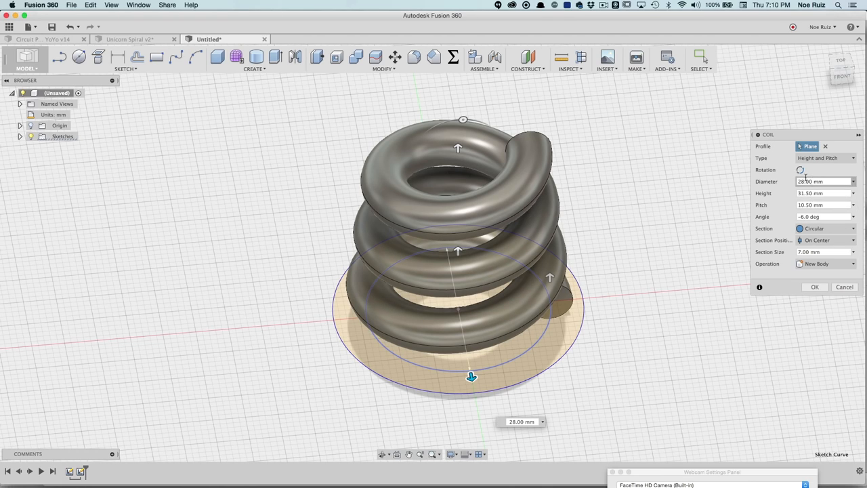
# View the coil from the front and set its height to 150 mm with 38 mm diameter, 2 mm section
pyautogui.click(823, 182)
pyautogui.write('38')
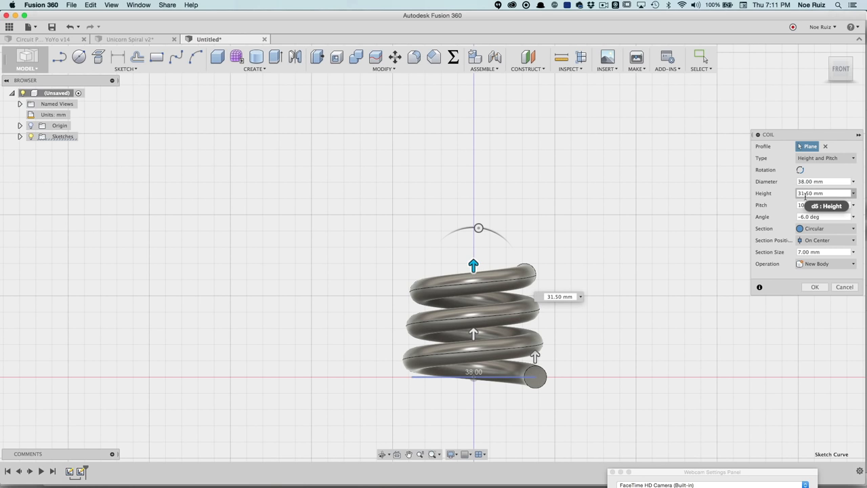
pyautogui.click(820, 196)
pyautogui.write('150')
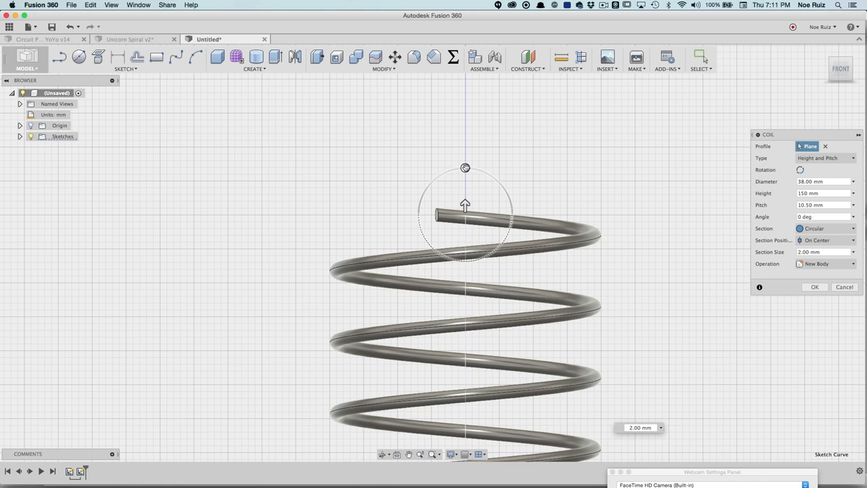
# Drag the manipulators to taper the coil at -6 degrees with turns pitched about 30 mm apart
pyautogui.moveTo(466, 168); pyautogui.dragTo(460, 164)
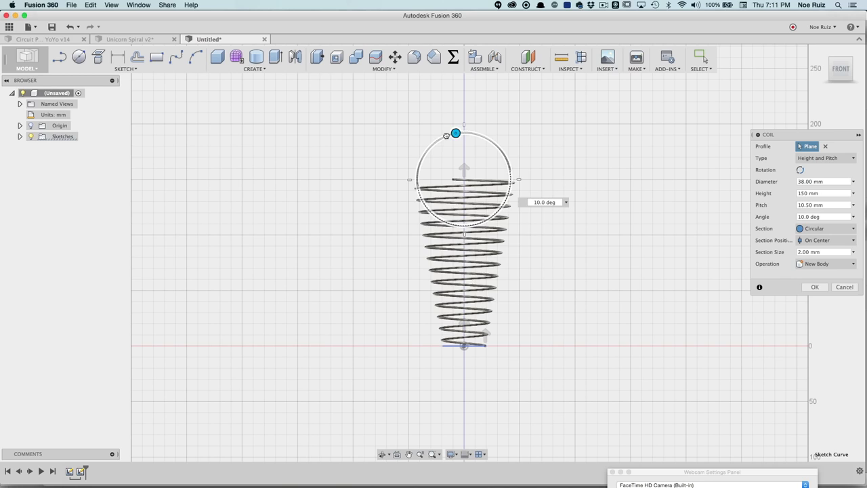
pyautogui.moveTo(456, 133); pyautogui.dragTo(472, 133)
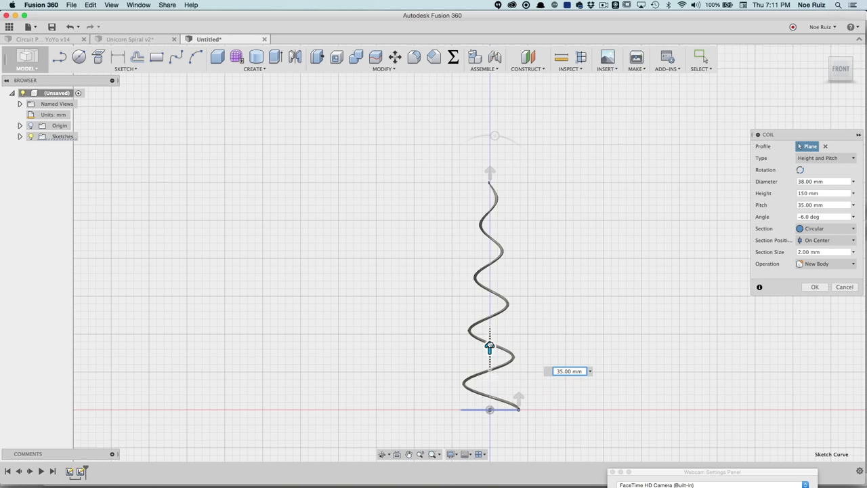
pyautogui.moveTo(490, 345); pyautogui.dragTo(490, 331)
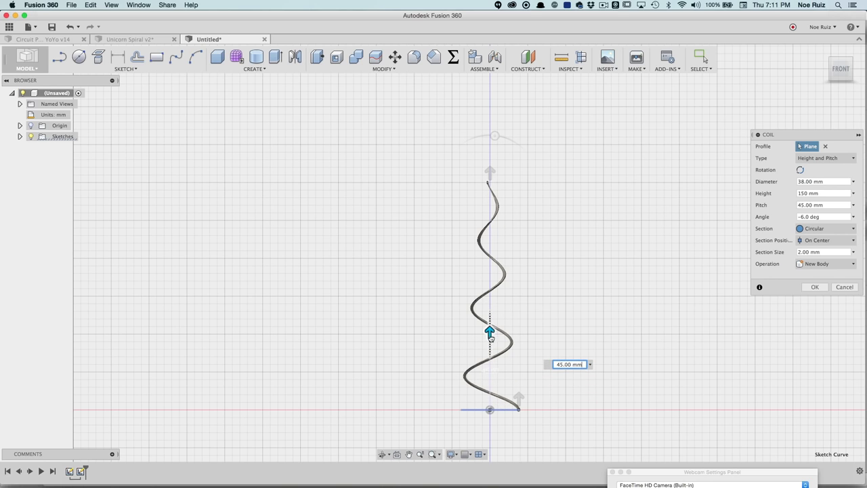
pyautogui.moveTo(490, 332); pyautogui.dragTo(490, 323)
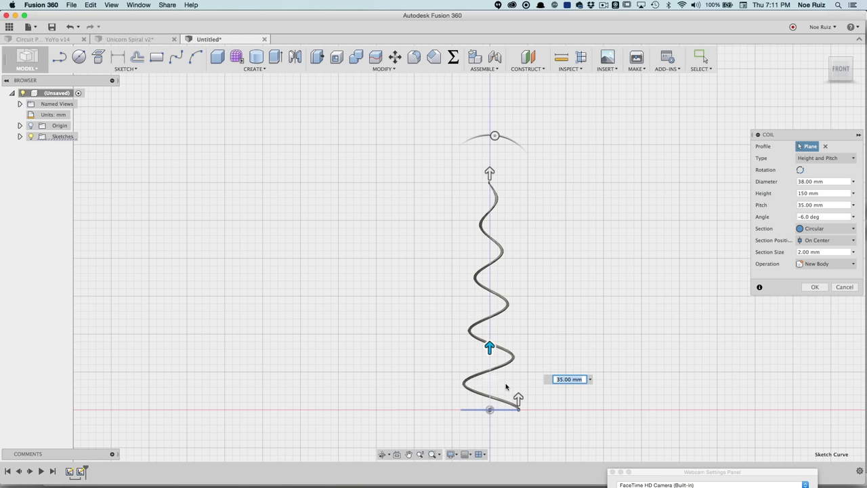
pyautogui.moveTo(501, 357)
pyautogui.write('30')
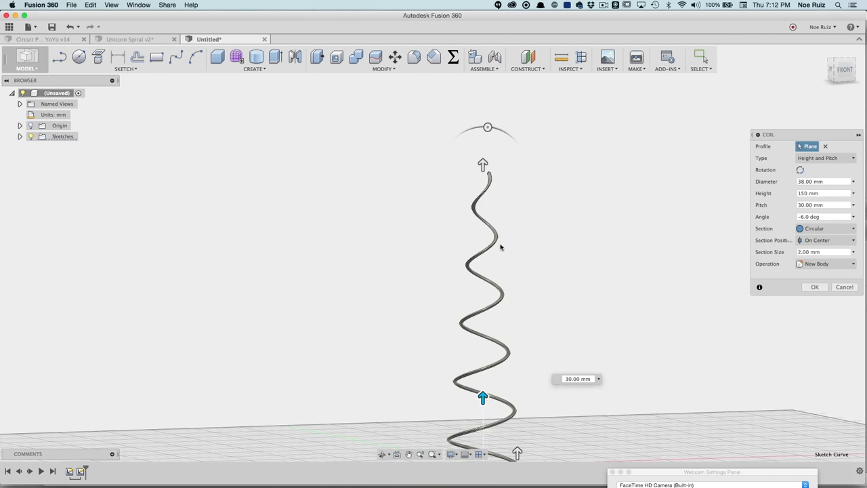
# Confirm the tapered coil as a body and bring its base into view for a new sketch
pyautogui.click(815, 287)
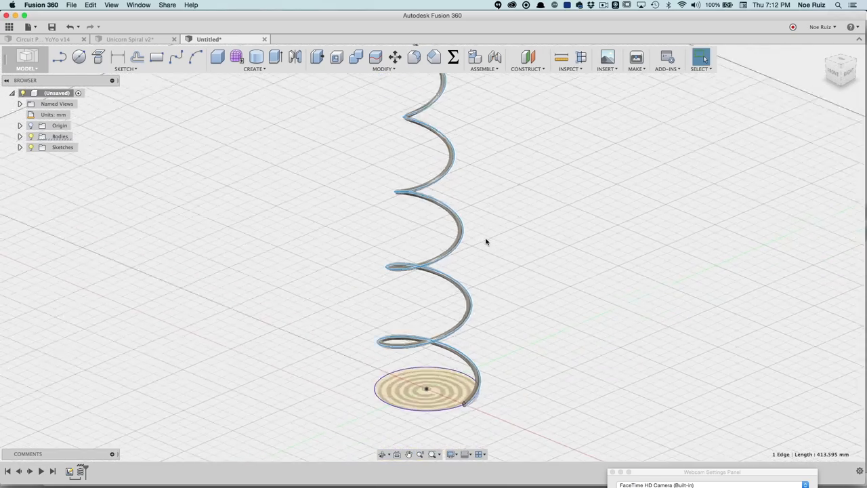
pyautogui.moveTo(486, 242); pyautogui.dragTo(524, 343)
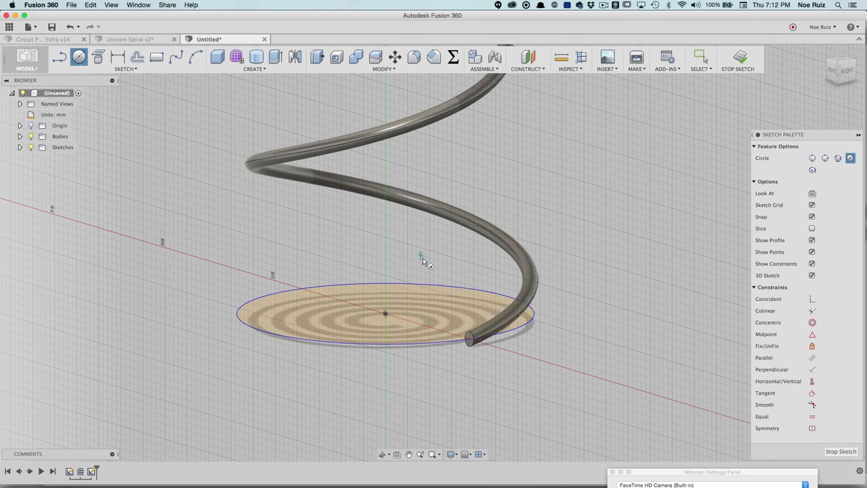
pyautogui.moveTo(379, 245)
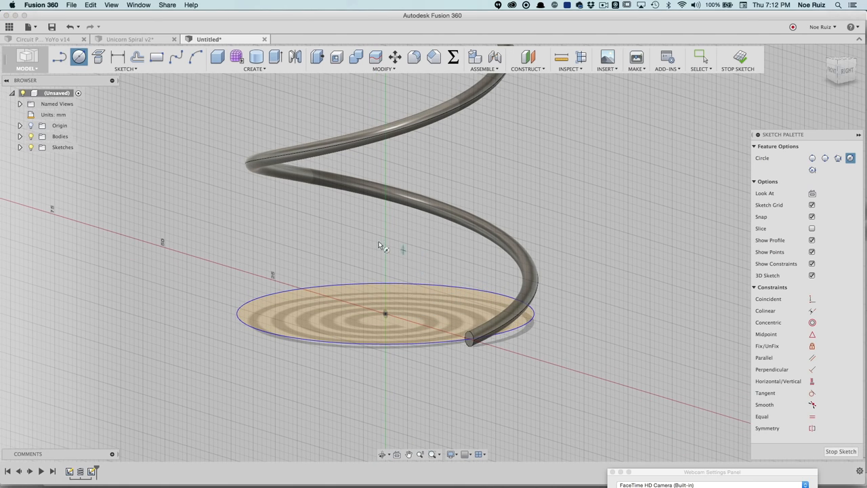
# Browse the Sketch menu for the Project / Include commands to capture the spiral edge
pyautogui.click(125, 68)
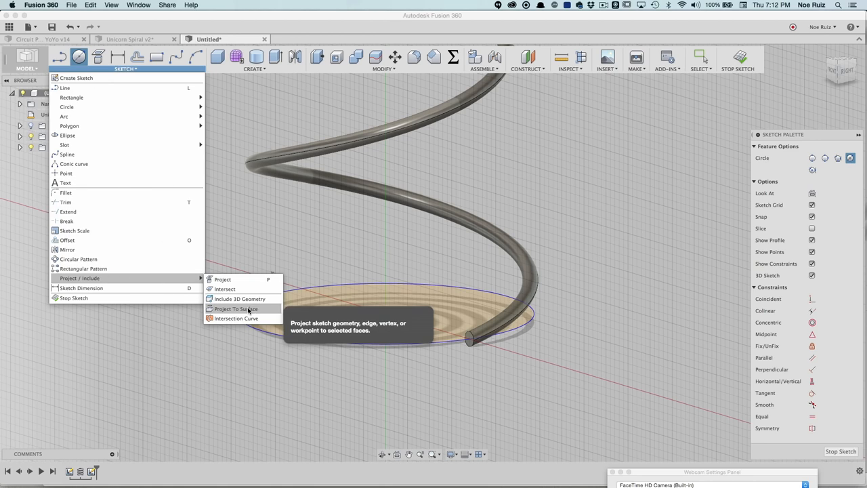
pyautogui.moveTo(237, 299)
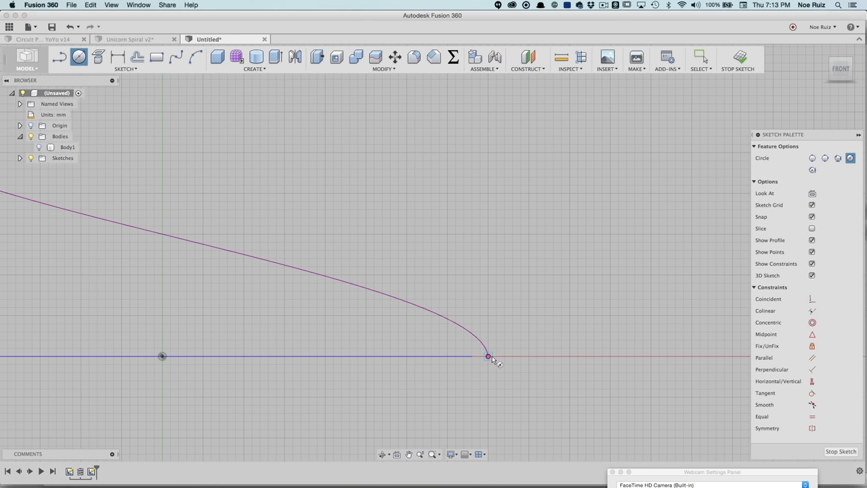
# Reposition the view around the spiral's 3D curve to reach its lower end
pyautogui.moveTo(488, 356); pyautogui.dragTo(529, 294)
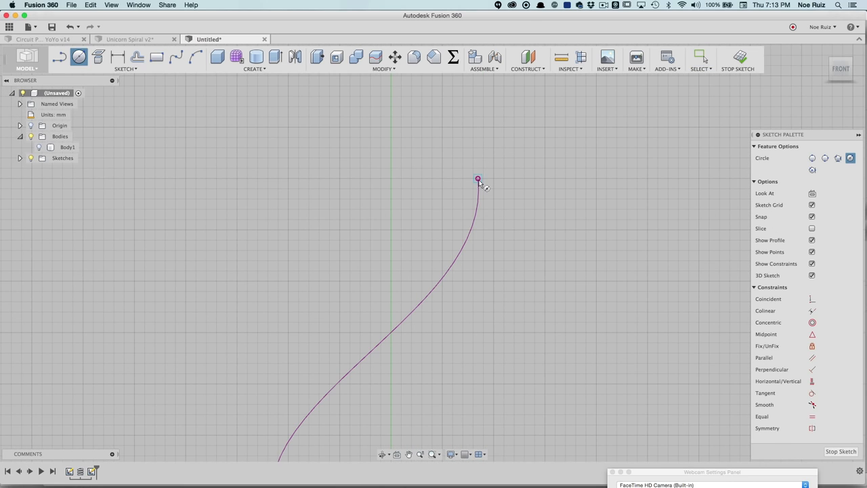
pyautogui.moveTo(477, 179); pyautogui.dragTo(518, 185)
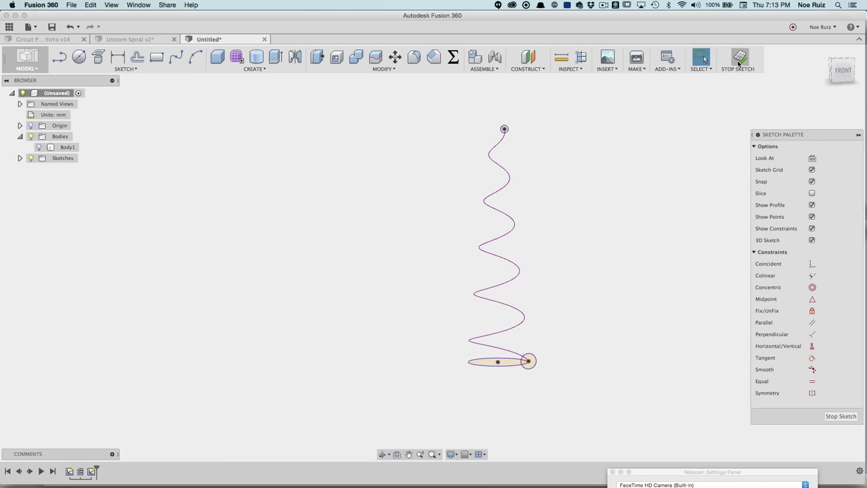
# Finish the spiral sketch, toggle Sketch3 visibility, and enter Create Form for a sculpted body
pyautogui.click(740, 59)
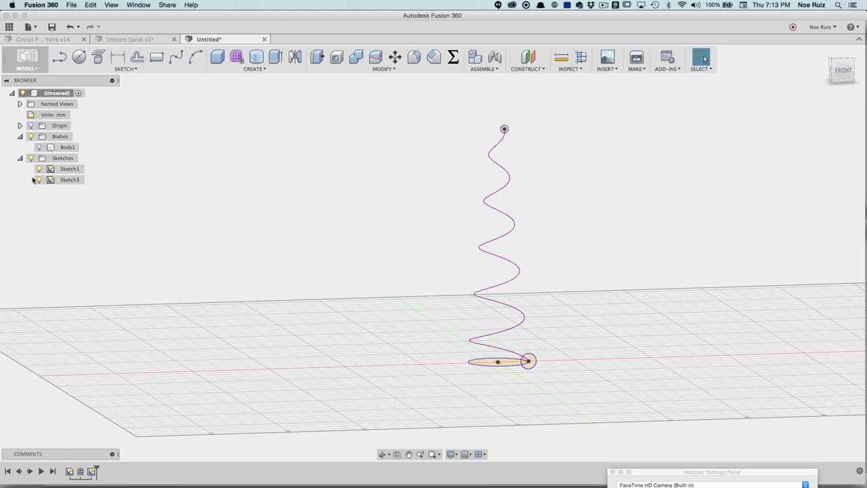
pyautogui.click(40, 180)
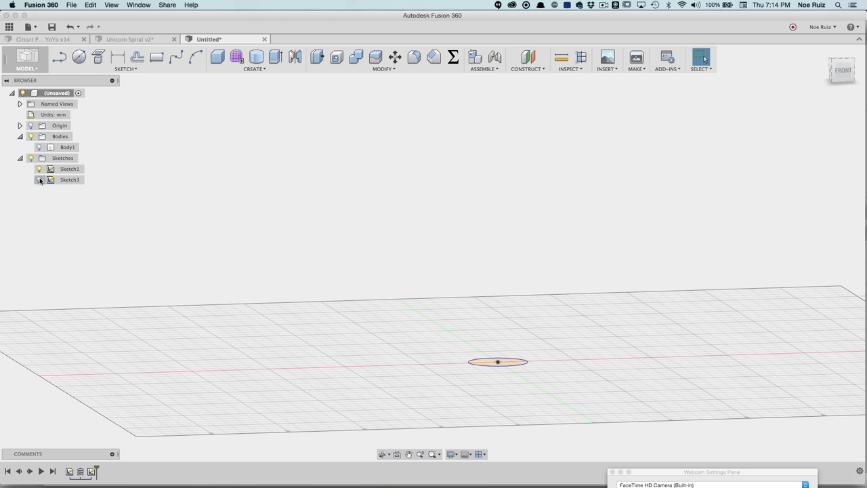
pyautogui.click(39, 179)
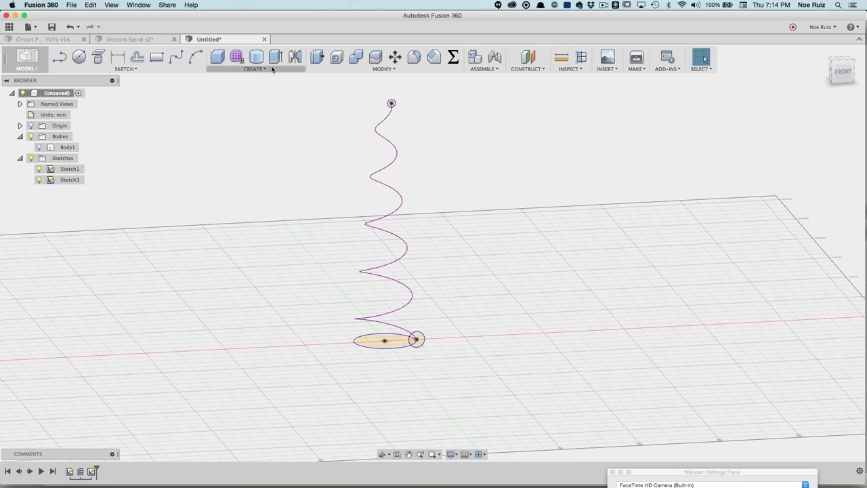
pyautogui.click(254, 68)
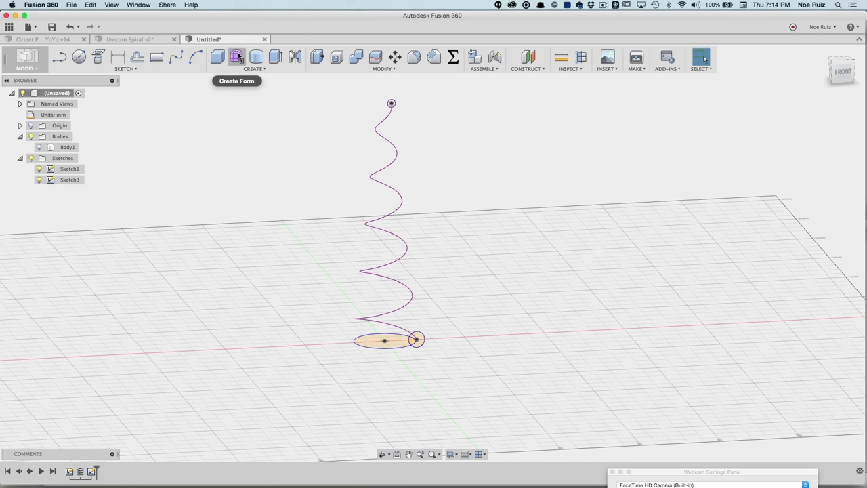
pyautogui.click(236, 57)
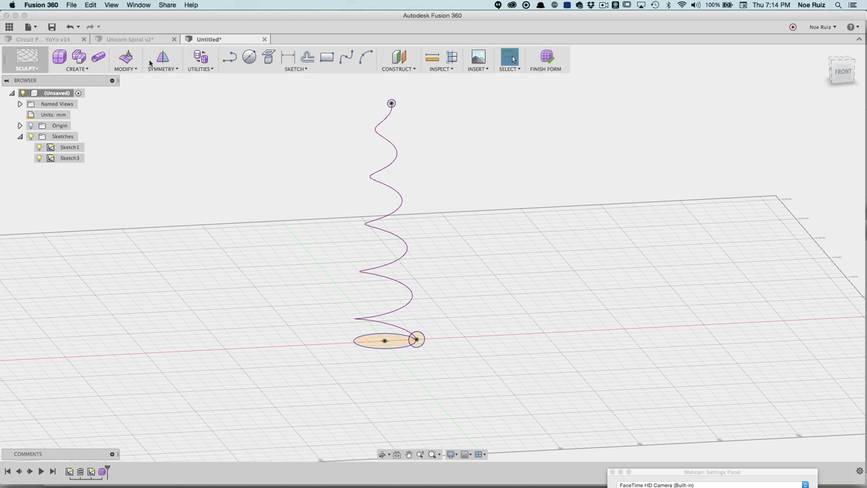
pyautogui.moveTo(27, 61)
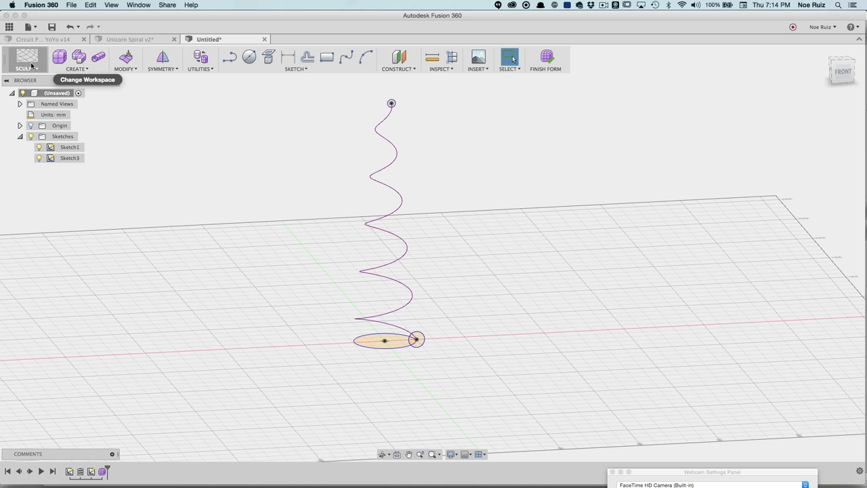
pyautogui.moveTo(75, 69)
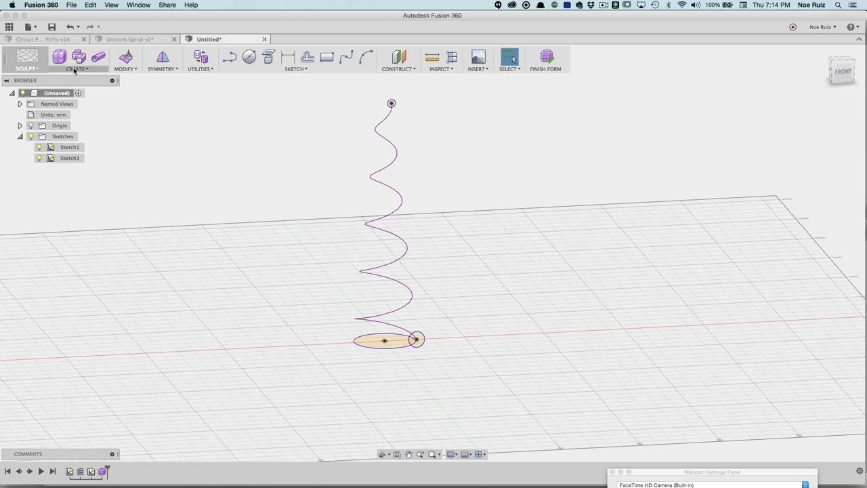
# Loft the base circle along the spiral as a centerline guide with a second profile, giving Body1
pyautogui.click(75, 68)
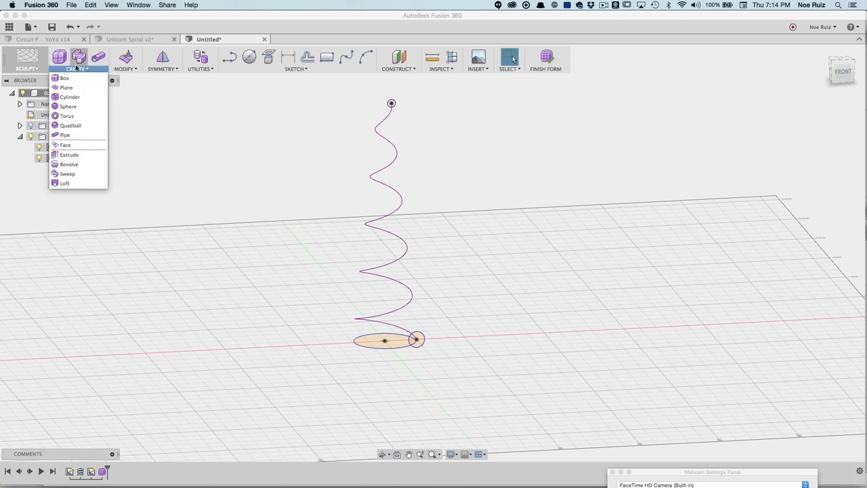
pyautogui.moveTo(80, 145)
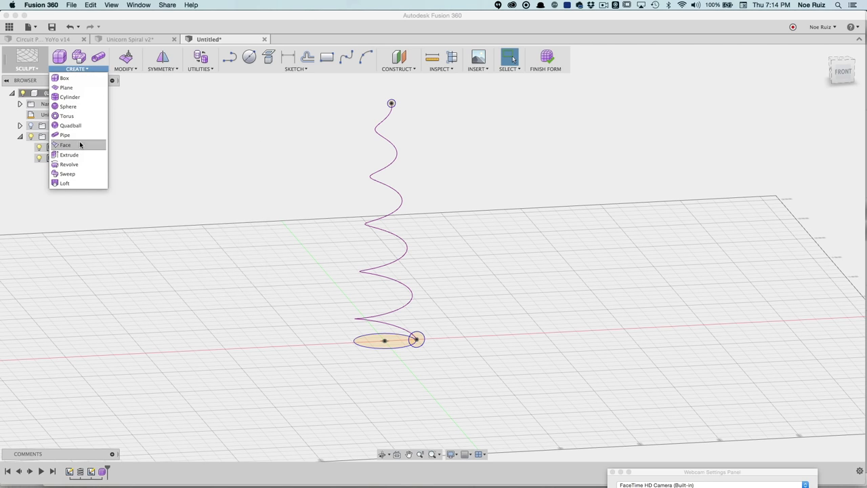
pyautogui.click(64, 182)
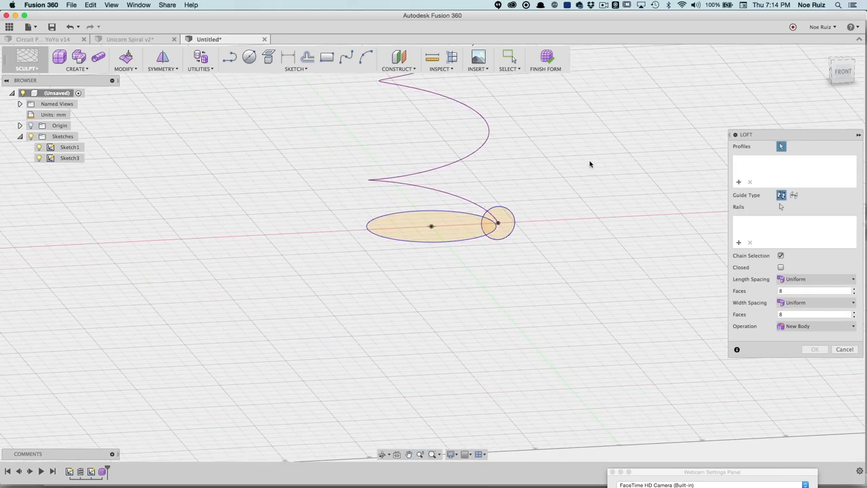
pyautogui.moveTo(614, 208)
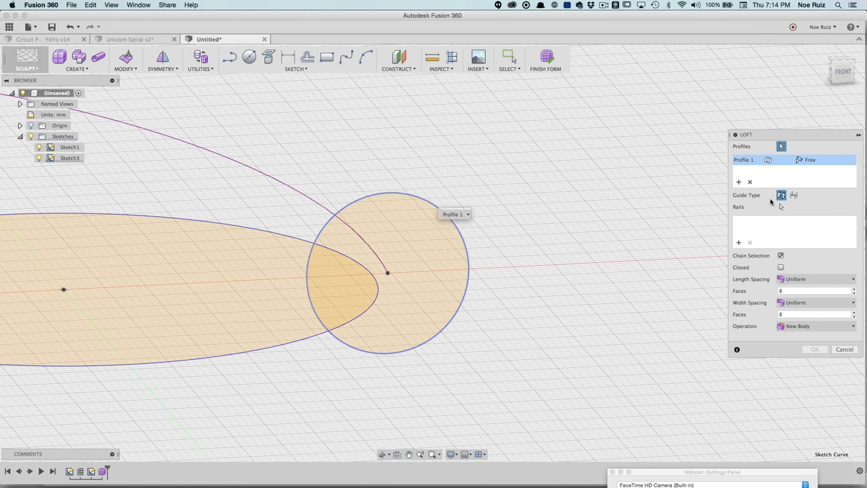
pyautogui.moveTo(794, 195)
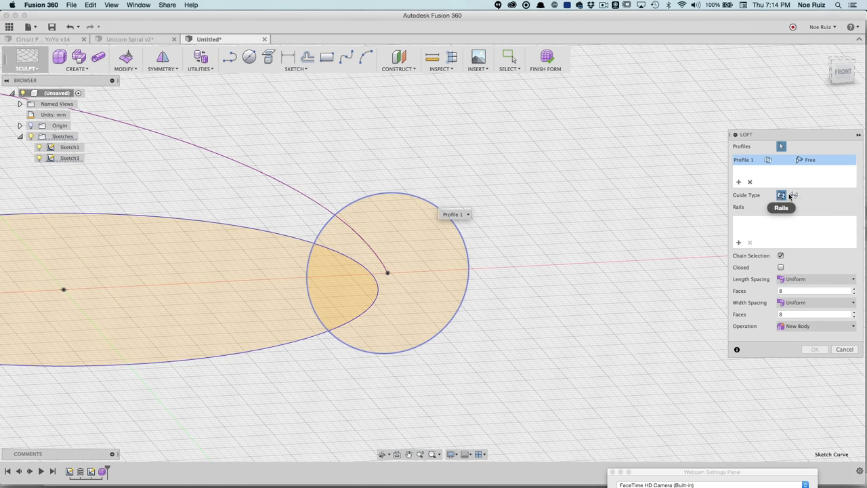
pyautogui.click(795, 195)
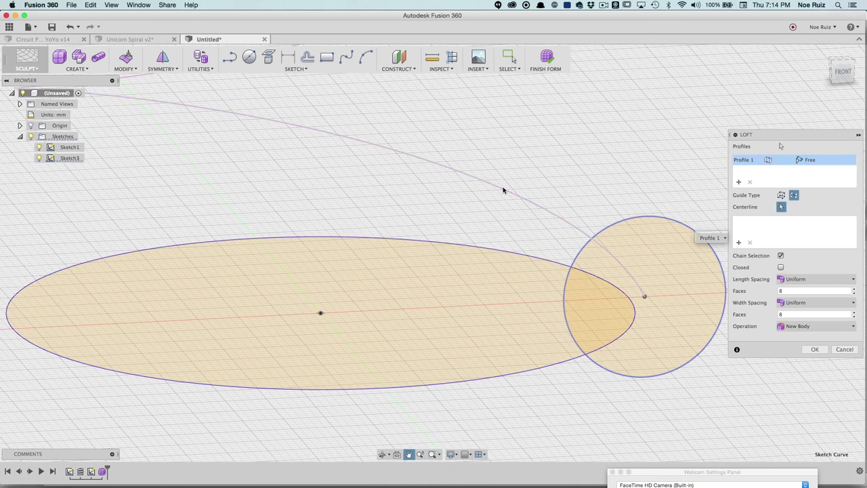
pyautogui.click(504, 192)
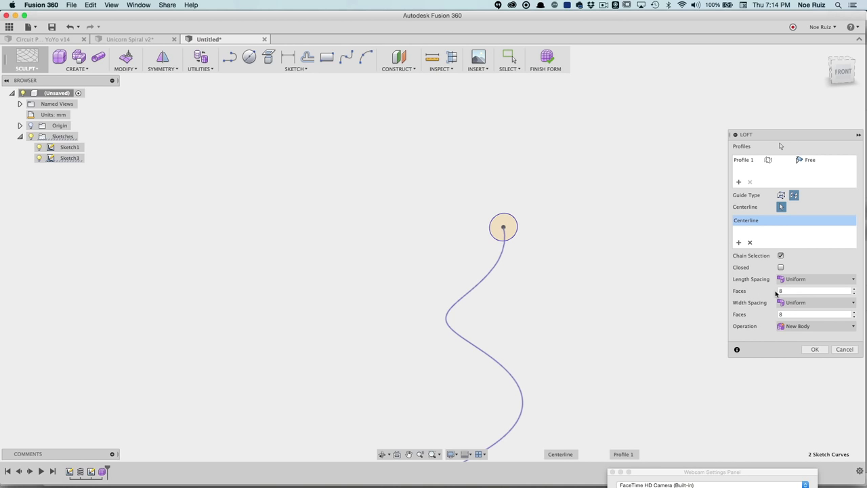
pyautogui.click(813, 291)
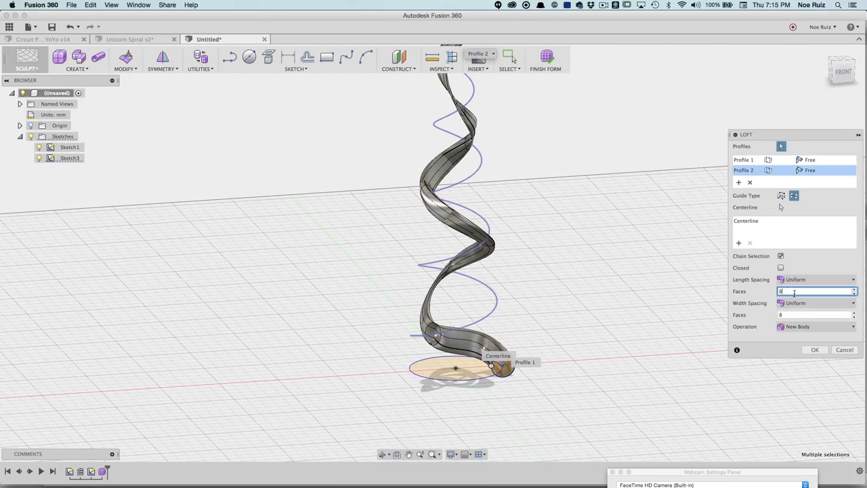
pyautogui.write('0')
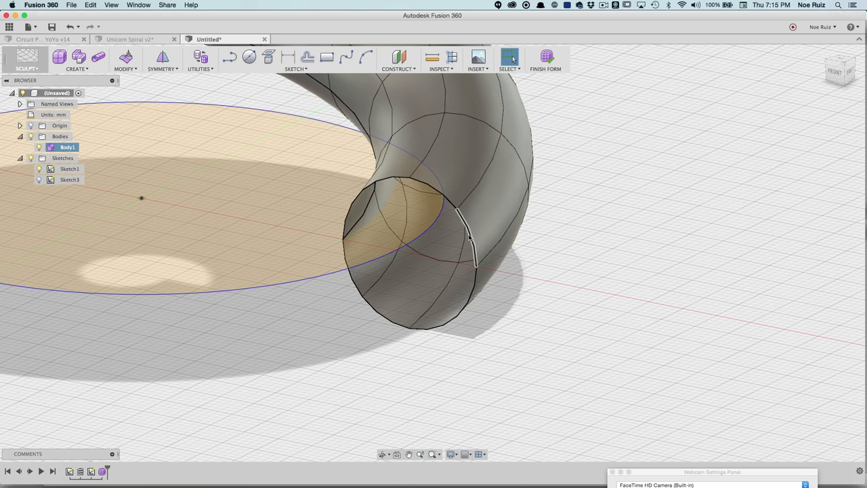
# Fill the open edge loops at the spiral tube's base and at its opposite end
pyautogui.click(469, 237)
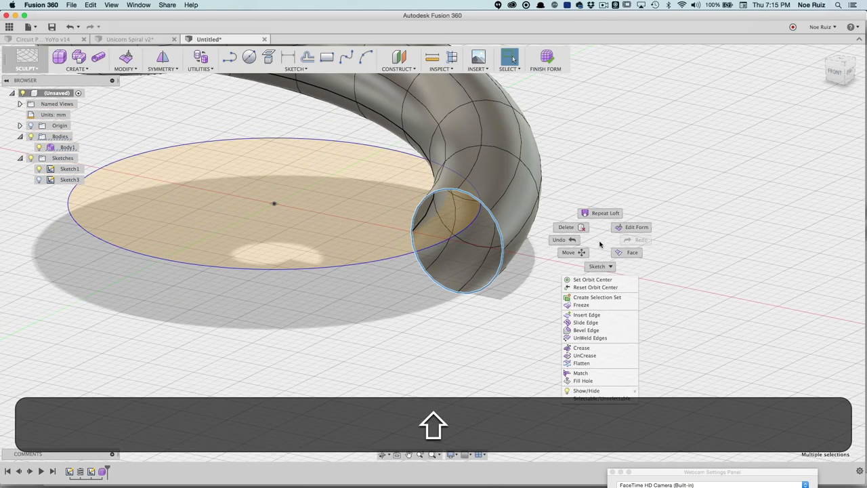
pyautogui.moveTo(584, 380)
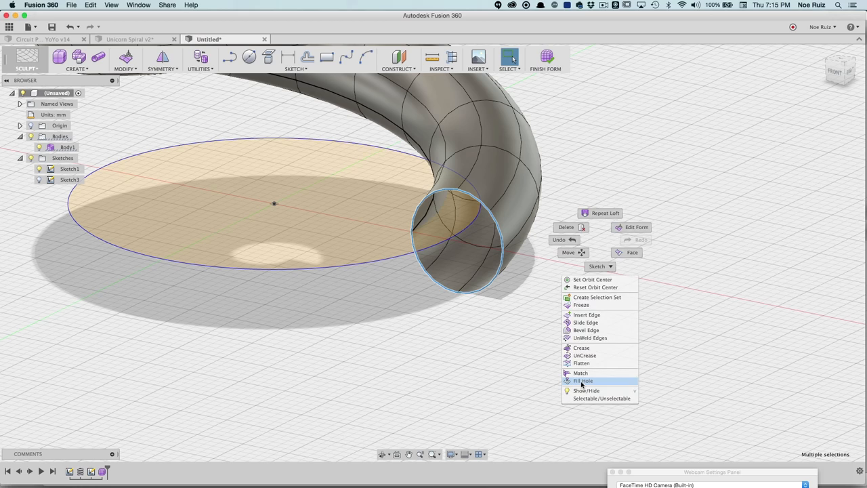
pyautogui.click(583, 381)
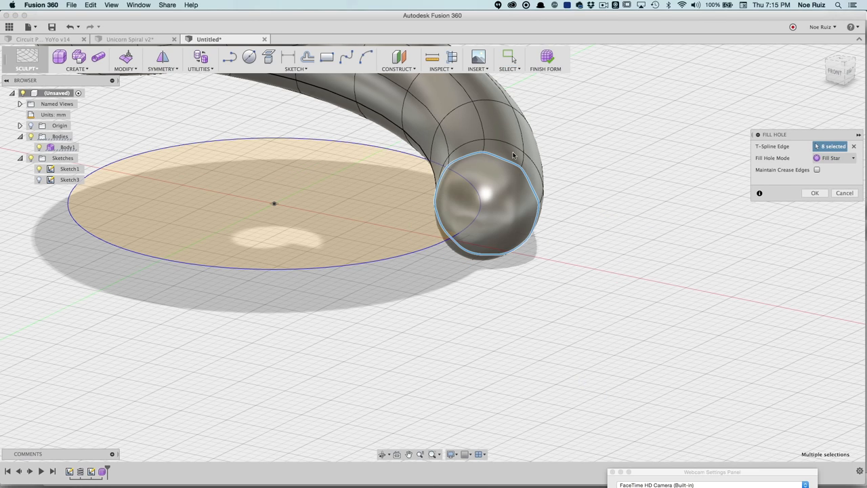
pyautogui.moveTo(781, 159)
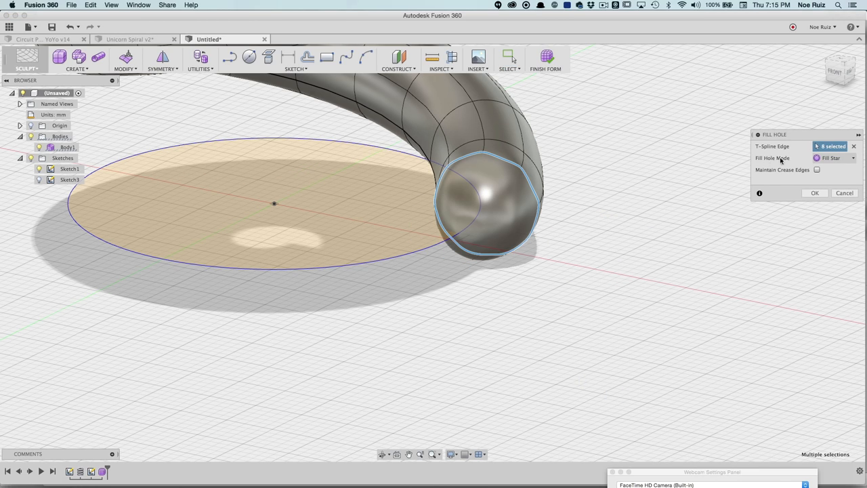
pyautogui.click(850, 159)
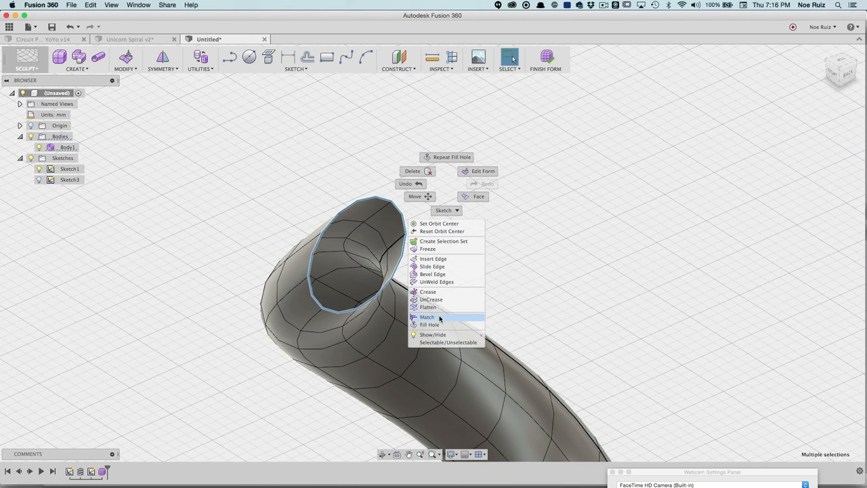
pyautogui.click(431, 325)
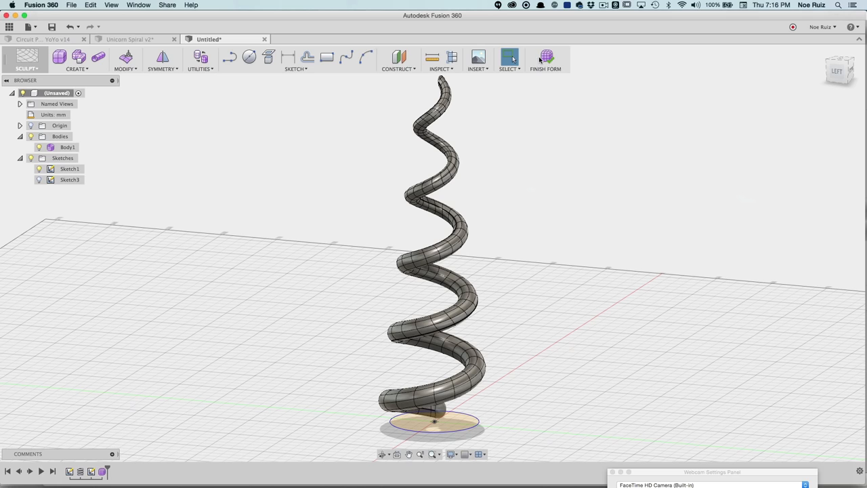
# Finish Form on the sculpted spiral, inspect it, and toggle Body1's visibility in the browser
pyautogui.click(551, 54)
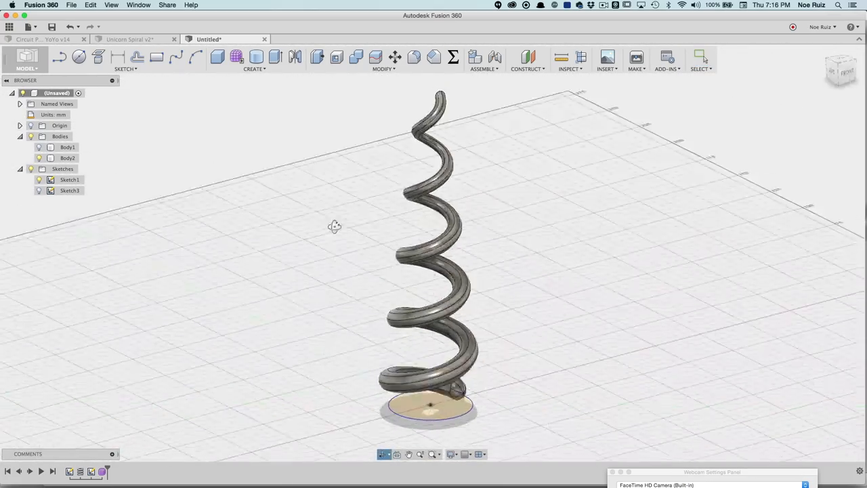
pyautogui.moveTo(335, 227); pyautogui.dragTo(495, 236)
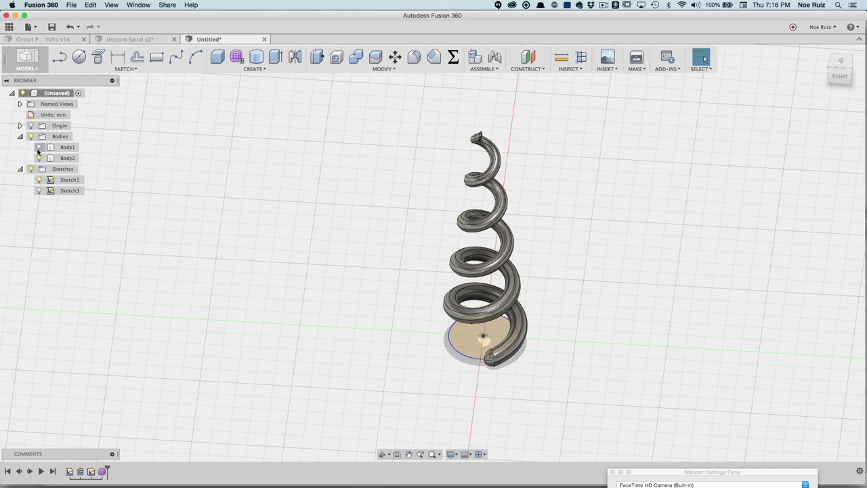
pyautogui.click(39, 147)
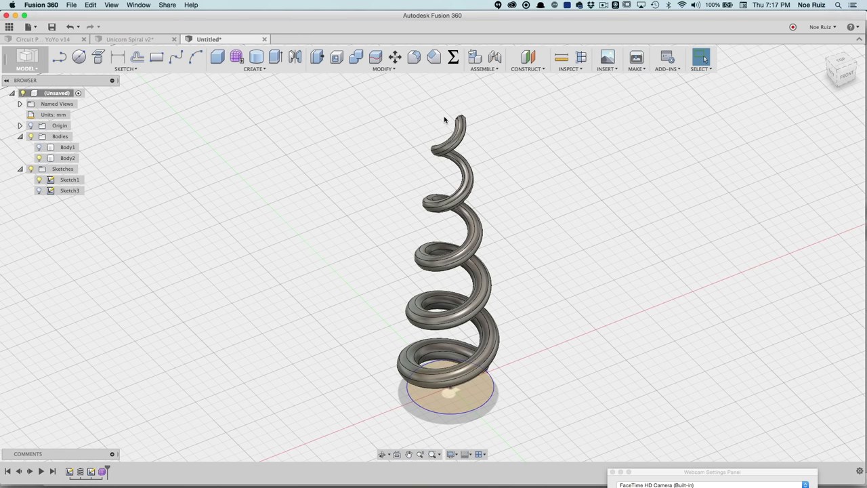
pyautogui.moveTo(524, 124)
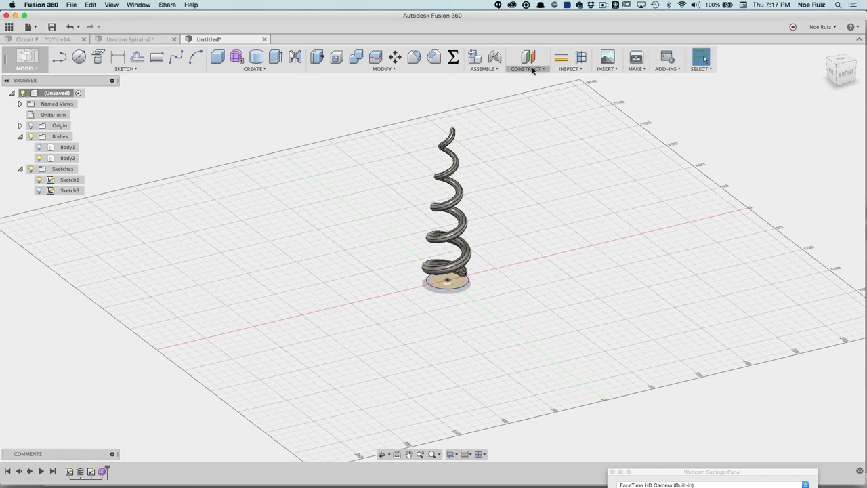
# Create an offset construction plane 155 mm above the base plane, level with the spiral tip
pyautogui.click(528, 59)
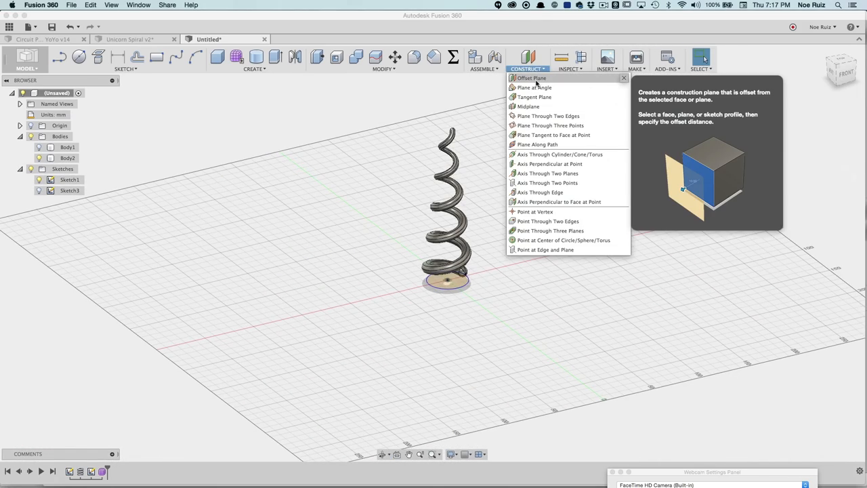
pyautogui.click(538, 78)
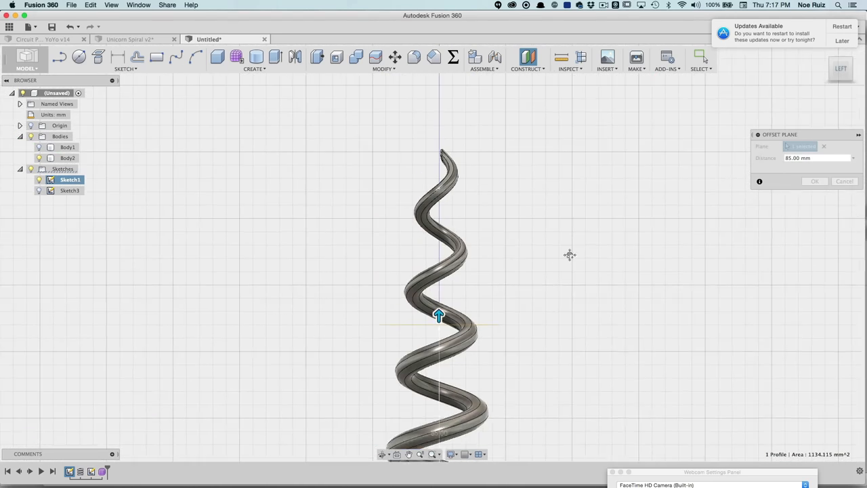
pyautogui.moveTo(439, 315); pyautogui.dragTo(444, 170)
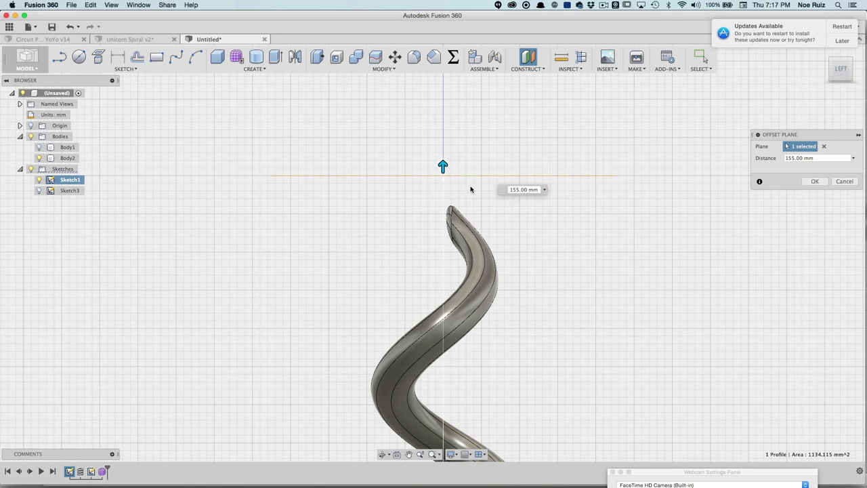
pyautogui.click(519, 189)
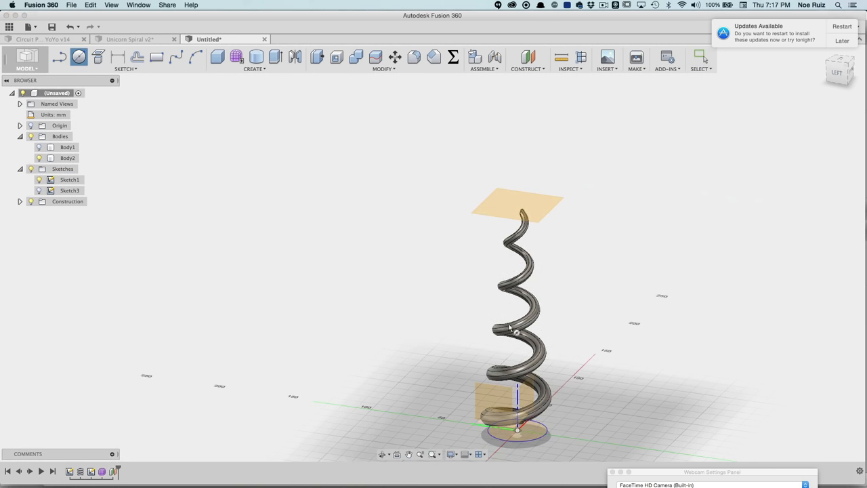
# Sketch a 5 mm circle on the offset plane centred at the spiral's tip
pyautogui.click(840, 71)
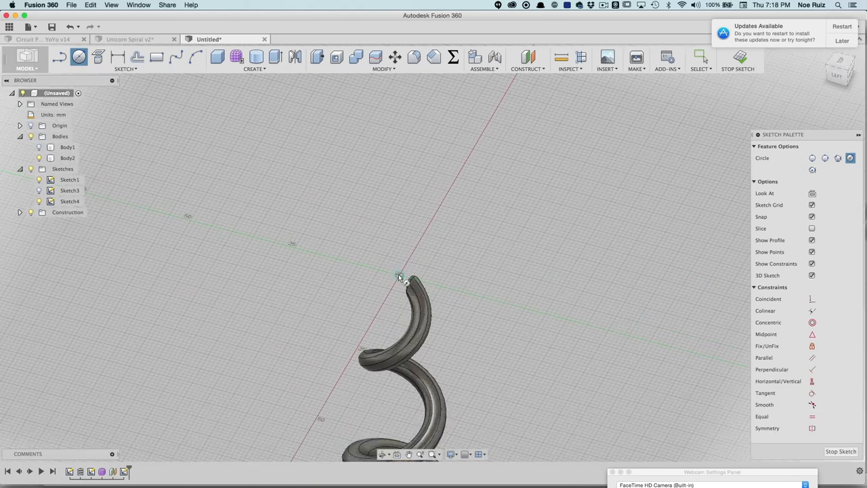
pyautogui.moveTo(399, 274); pyautogui.dragTo(426, 263)
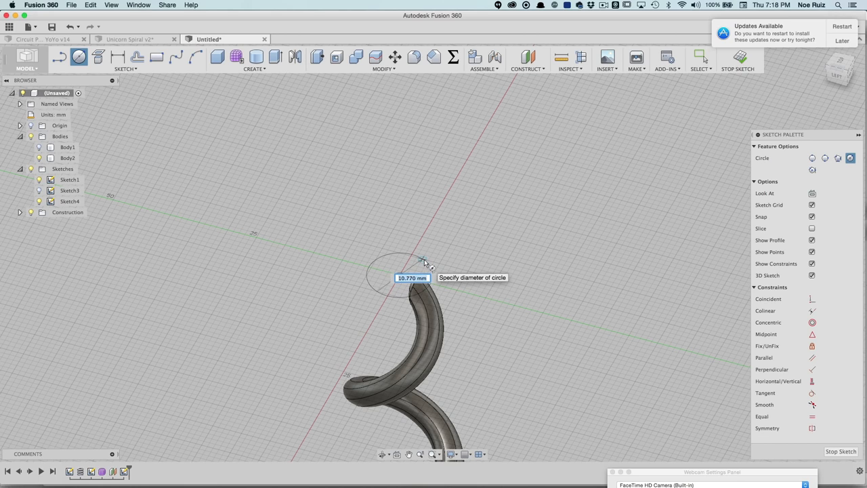
pyautogui.write('5')
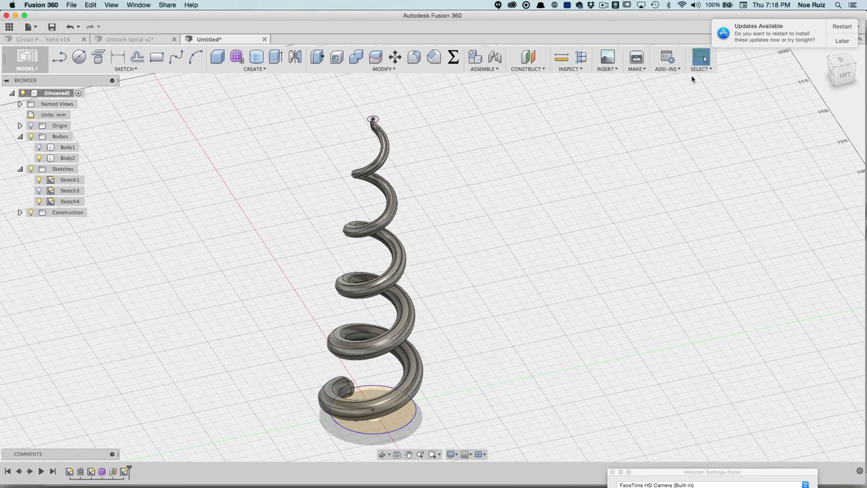
# Postpone the Fusion 360 update reminder until tomorrow
pyautogui.click(840, 40)
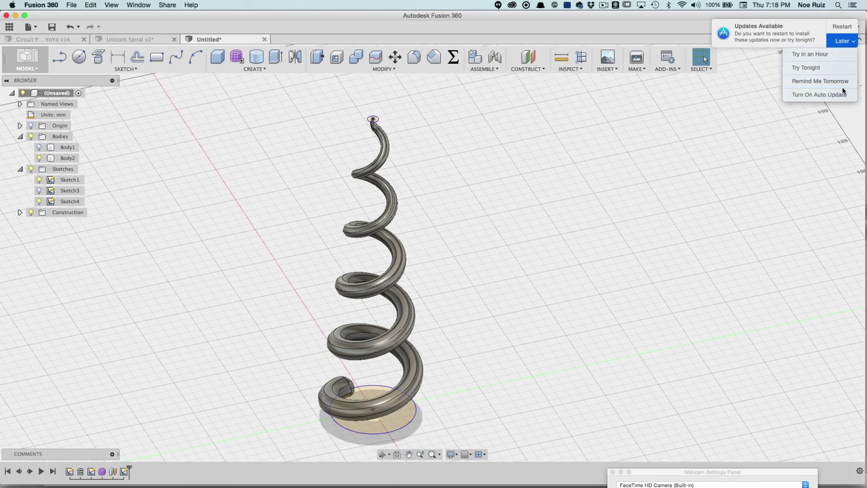
pyautogui.click(843, 39)
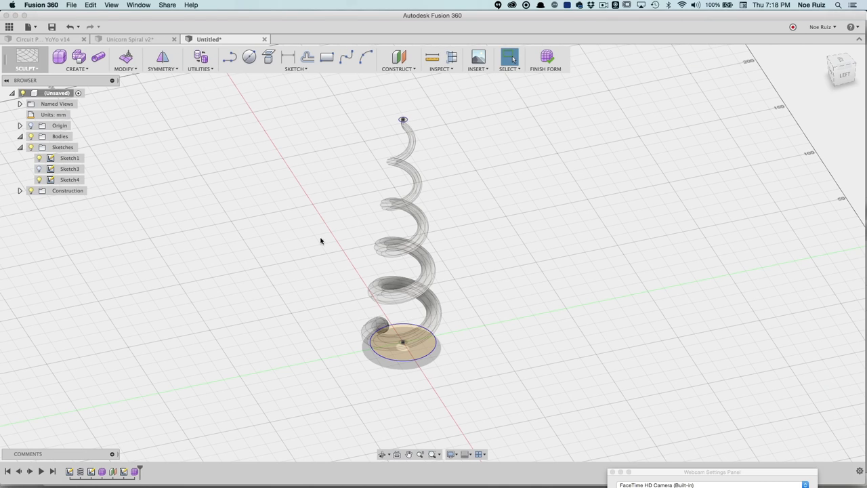
# Loft a freeform horn from the base circle to the tip circle with 10 faces
pyautogui.click(70, 68)
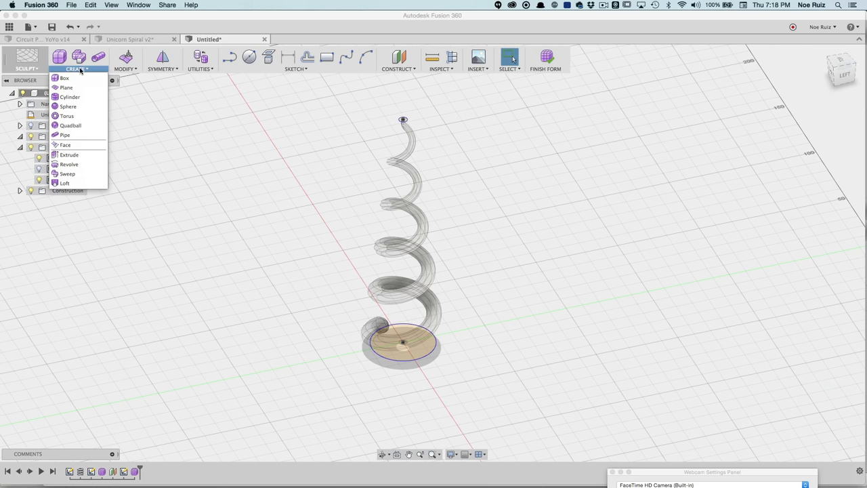
pyautogui.click(64, 183)
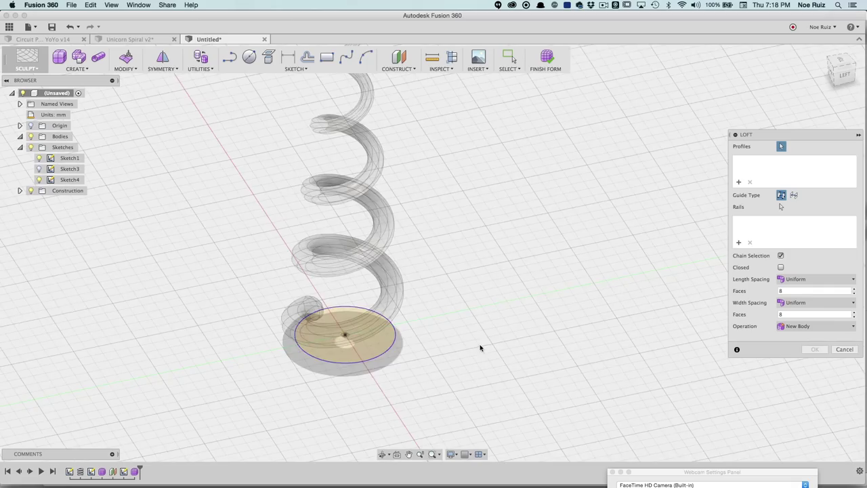
pyautogui.click(347, 336)
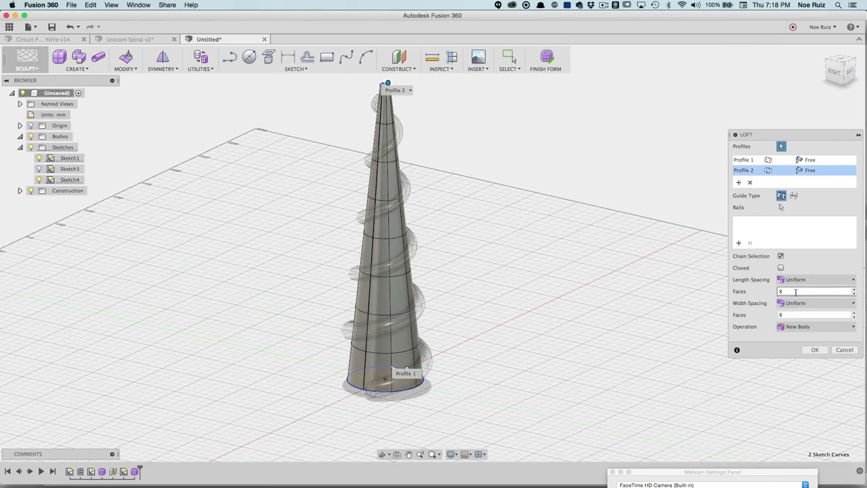
pyautogui.click(813, 291)
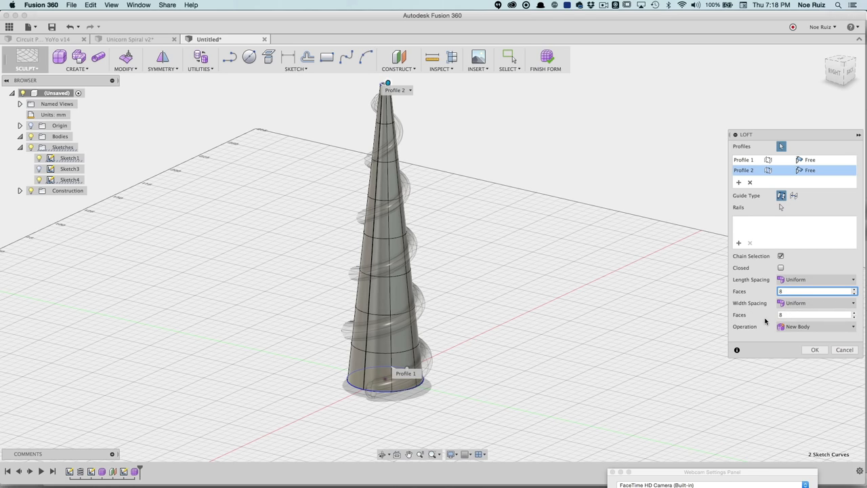
pyautogui.click(813, 315)
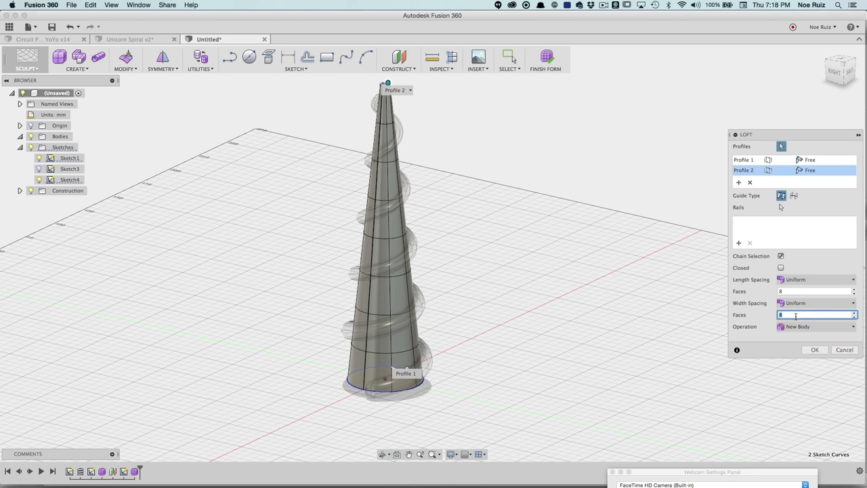
pyautogui.write('10')
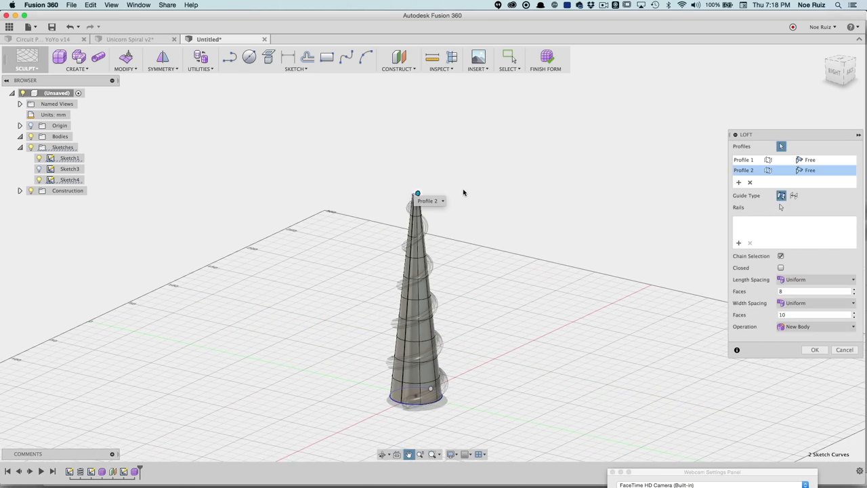
pyautogui.click(815, 350)
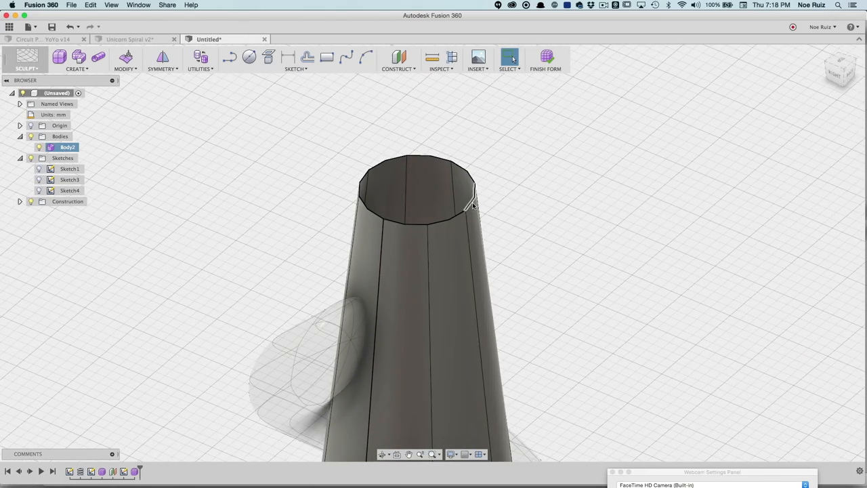
# Fill the hole at the top edge of the lofted cone
pyautogui.rightClick(475, 203)
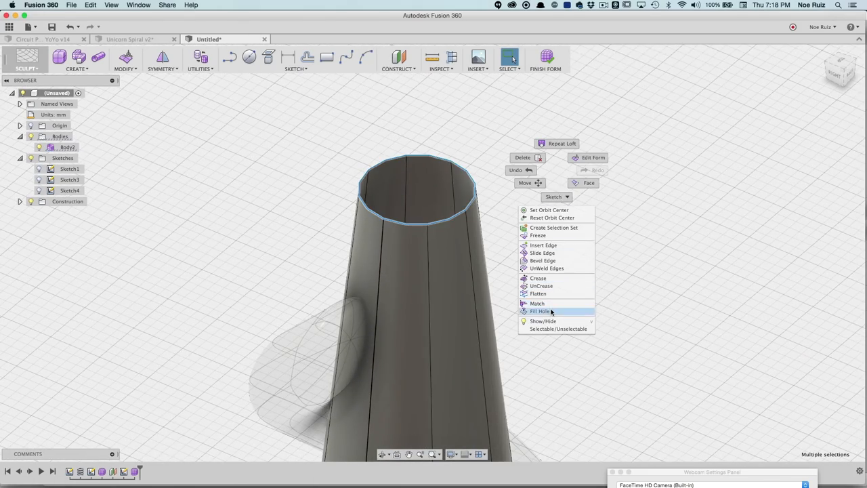
pyautogui.click(538, 311)
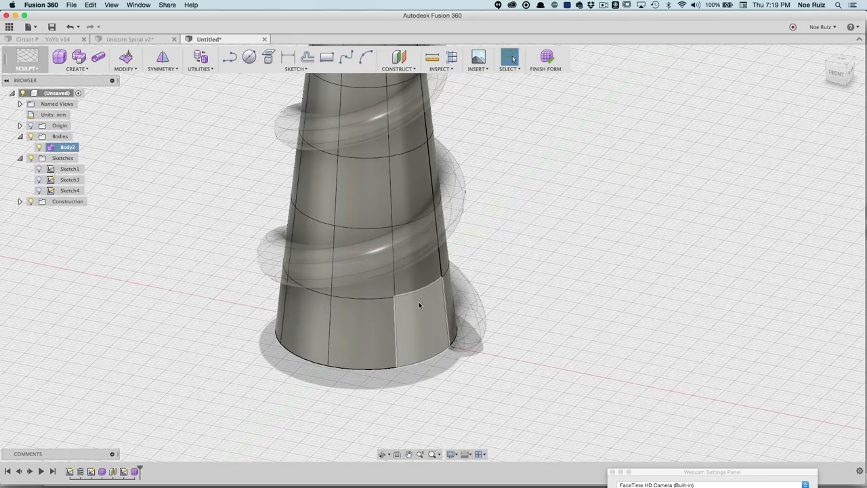
# Edit Form to scale the horn's lower and middle edge rings up by about 1.2
pyautogui.click(408, 303)
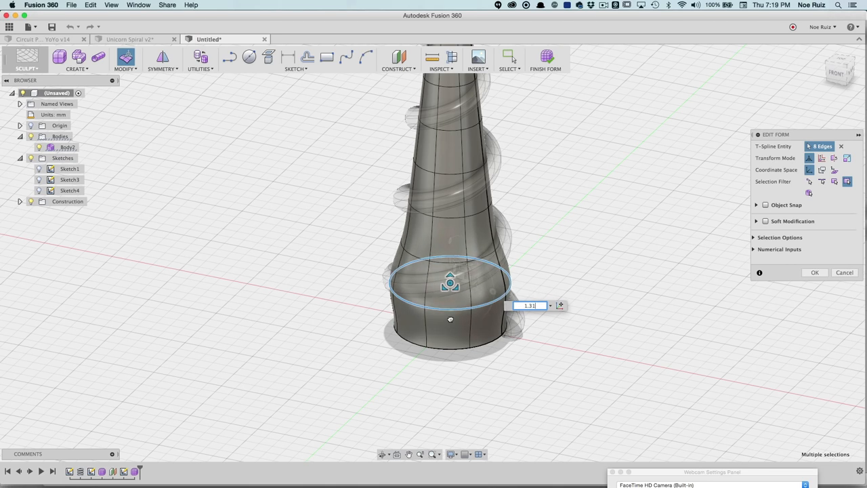
pyautogui.moveTo(451, 284); pyautogui.dragTo(450, 299)
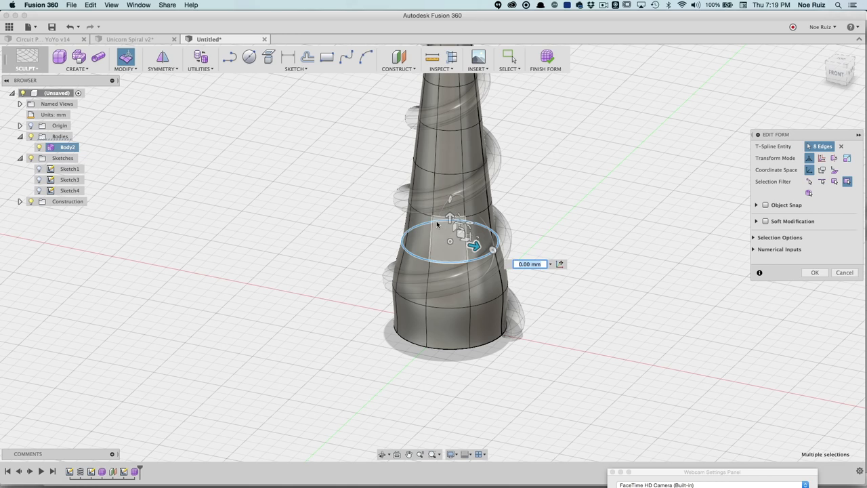
pyautogui.moveTo(451, 241); pyautogui.dragTo(450, 202)
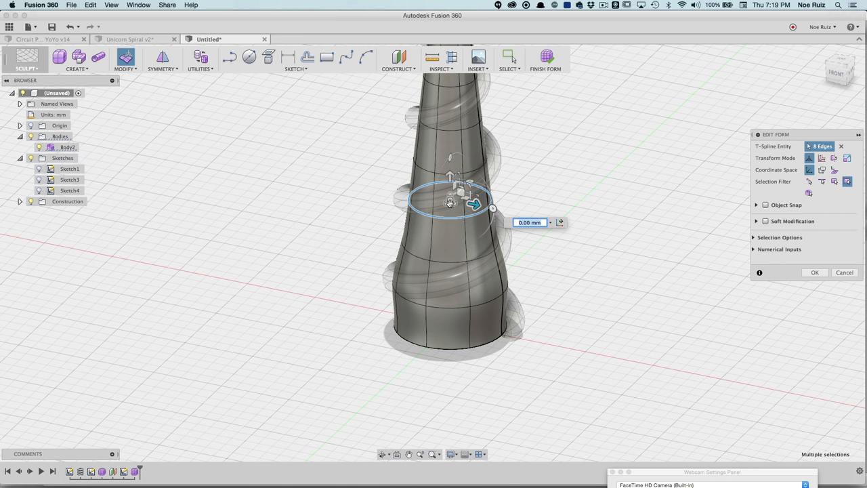
pyautogui.moveTo(474, 199); pyautogui.dragTo(451, 199)
pyautogui.write('1.2')
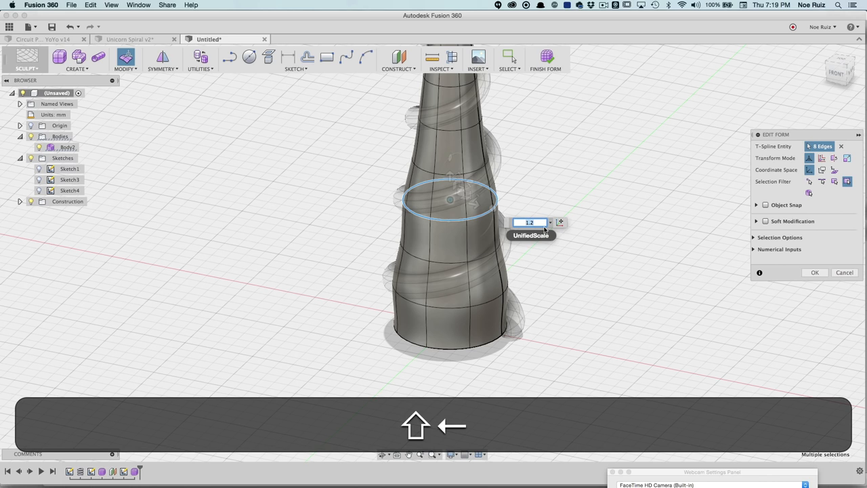
pyautogui.click(819, 272)
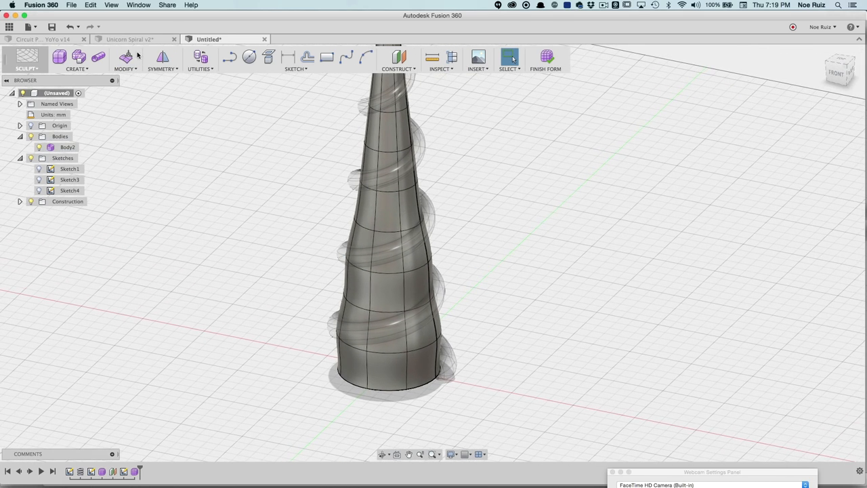
# Scale further rings higher up the horn by the pasted 1.2 value
pyautogui.click(127, 58)
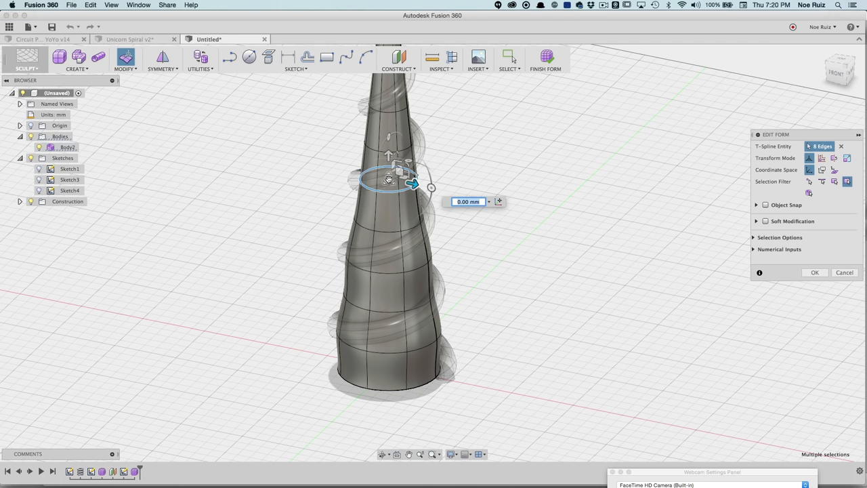
pyautogui.press('Cmd+V')
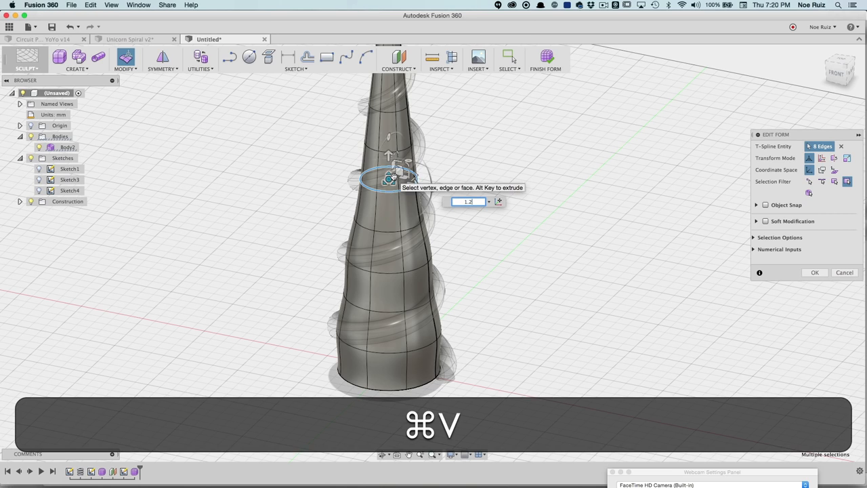
pyautogui.click(819, 272)
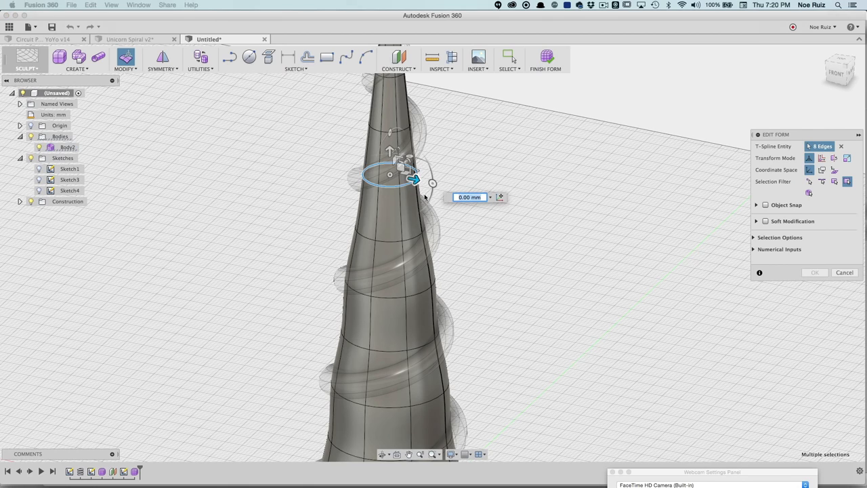
pyautogui.moveTo(412, 178); pyautogui.dragTo(420, 180)
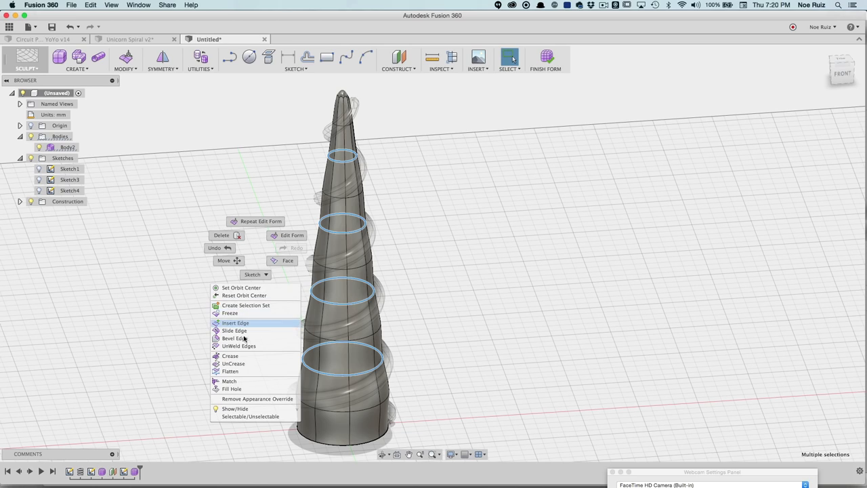
# Insert edges beside the enlarged rings to sharpen the horn's bulging bands
pyautogui.click(229, 355)
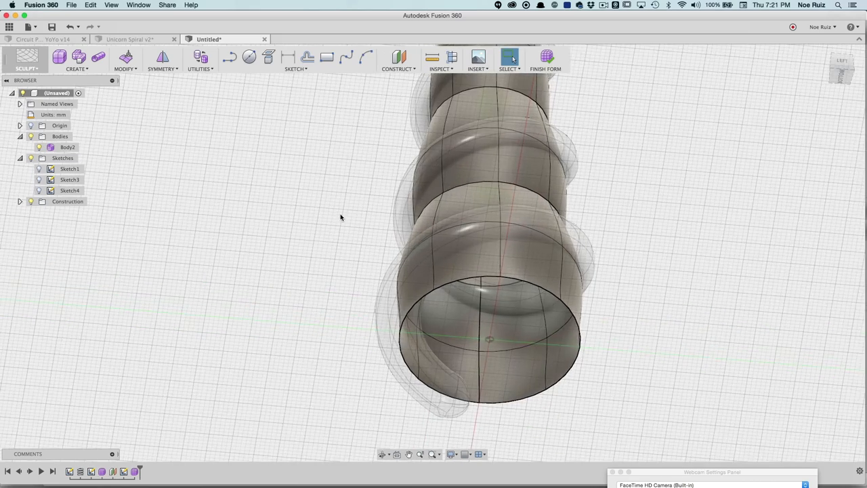
# Thicken the horn into a hollow shell with Modify > Thicken, setting the wall direction
pyautogui.click(125, 70)
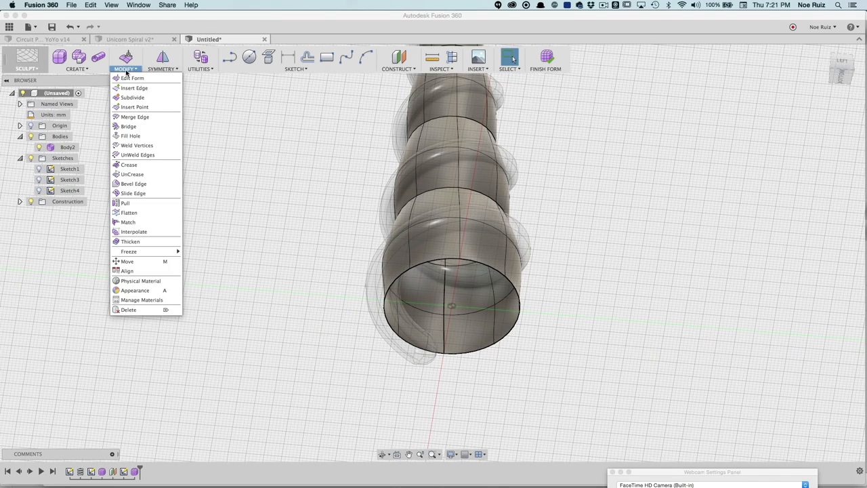
pyautogui.moveTo(131, 242)
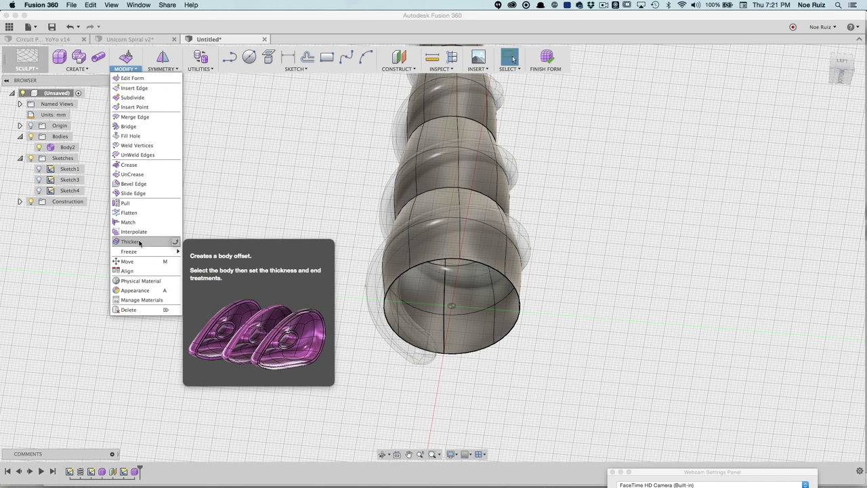
pyautogui.click(130, 241)
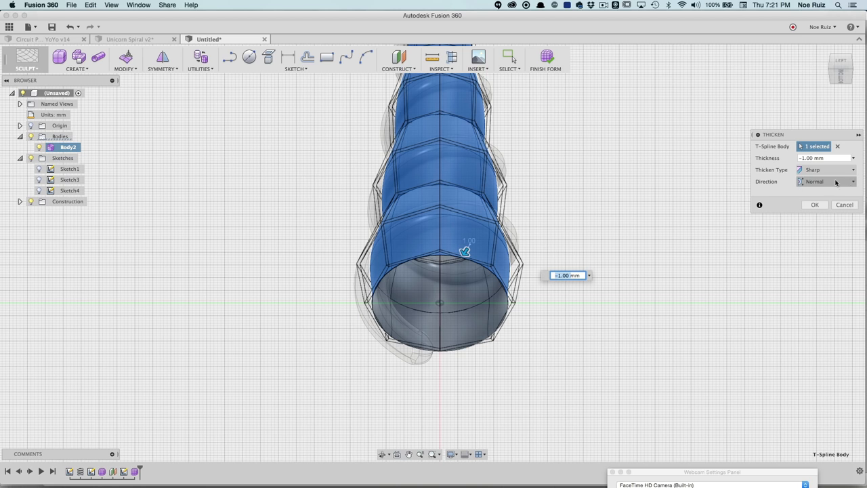
pyautogui.click(814, 204)
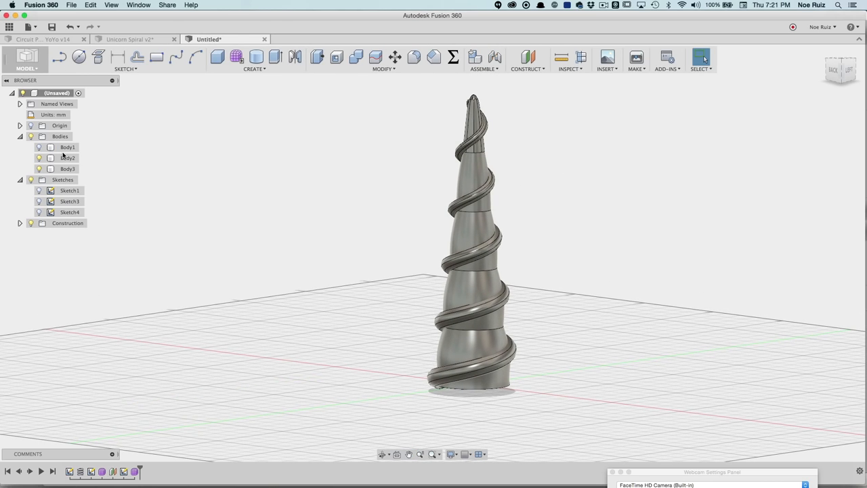
pyautogui.click(65, 168)
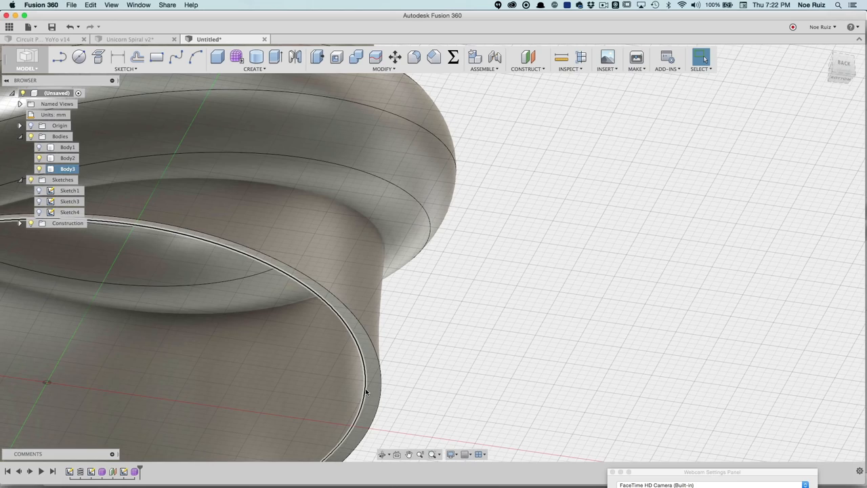
pyautogui.click(352, 390)
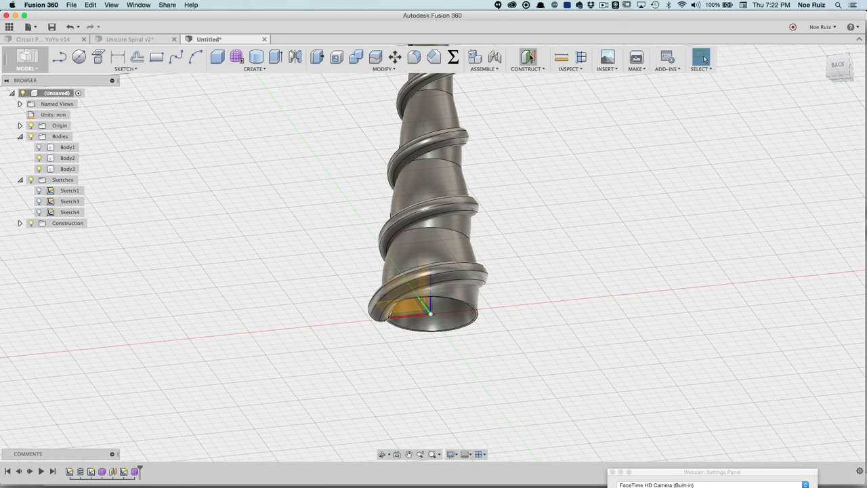
# Create an offset construction plane 5 mm above the horn's base plane
pyautogui.click(525, 56)
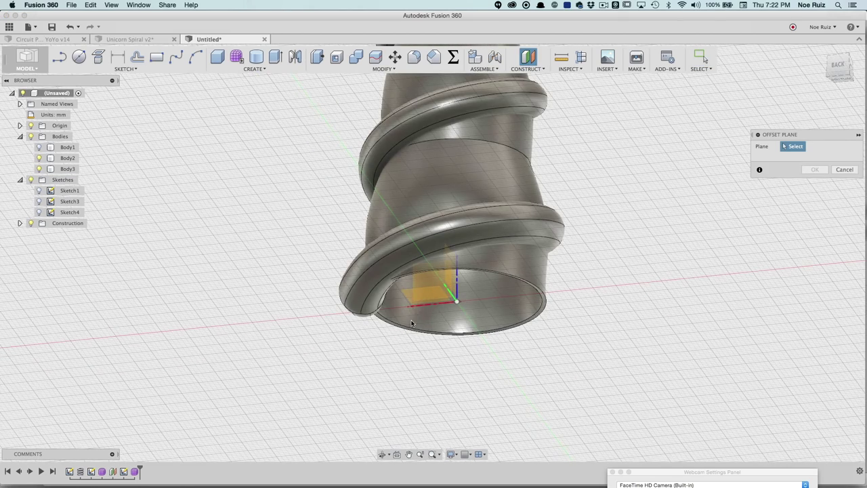
pyautogui.click(426, 291)
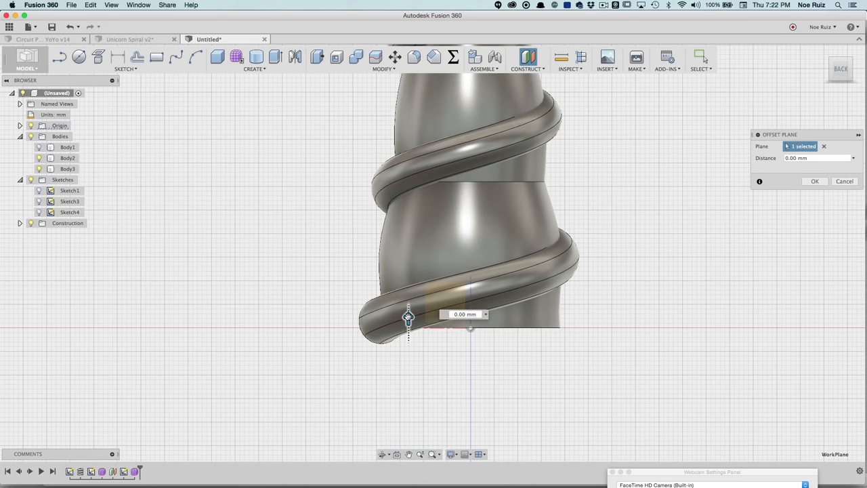
pyautogui.moveTo(408, 317); pyautogui.dragTo(408, 292)
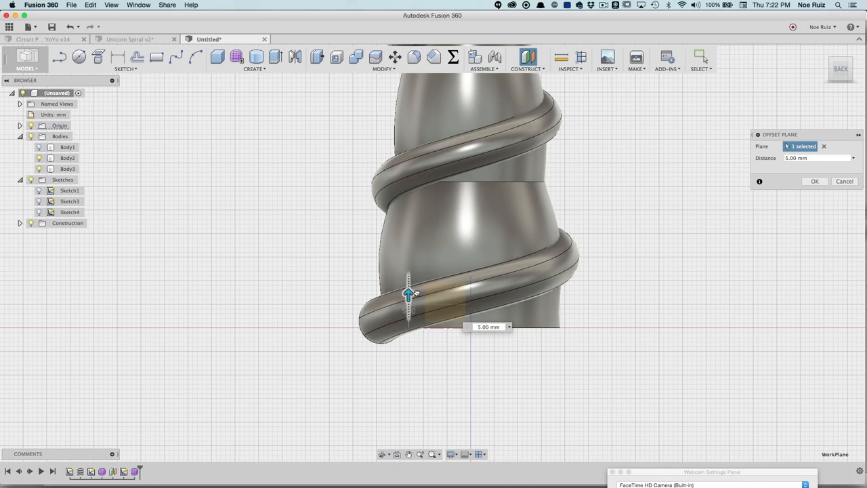
pyautogui.click(815, 181)
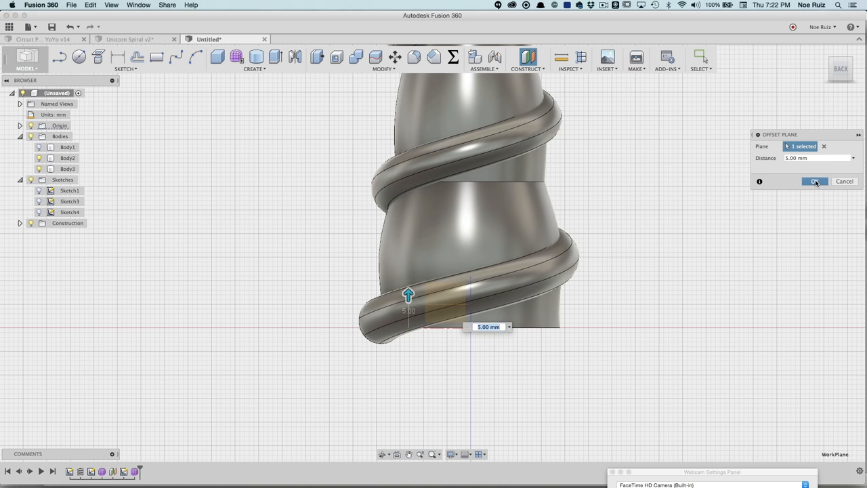
pyautogui.click(813, 181)
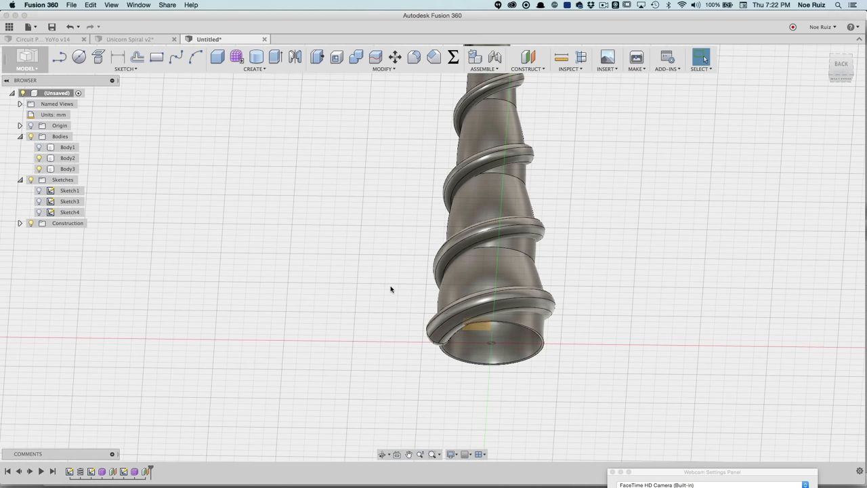
# Split the horn body at the 5 mm plane and delete the thin bottom slice
pyautogui.click(376, 56)
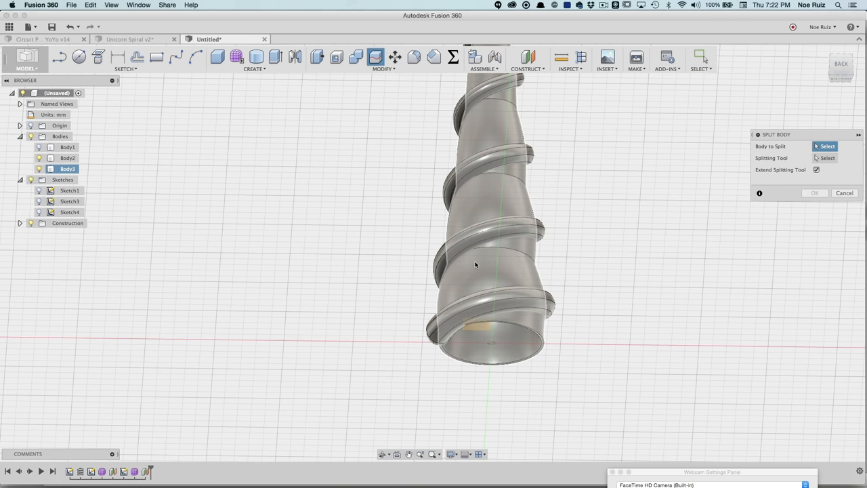
pyautogui.click(476, 264)
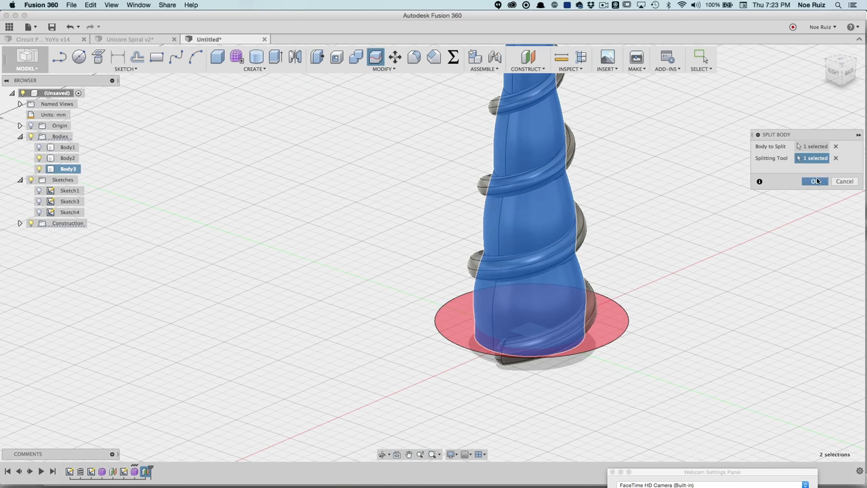
pyautogui.click(816, 181)
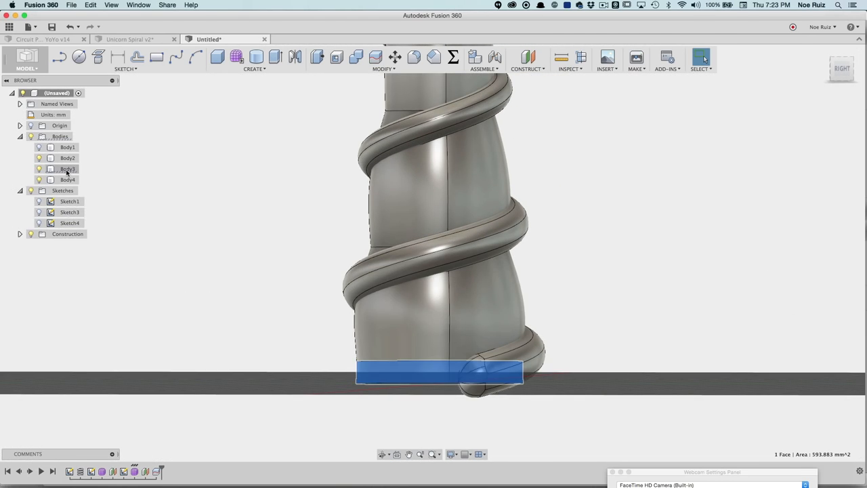
pyautogui.rightClick(67, 169)
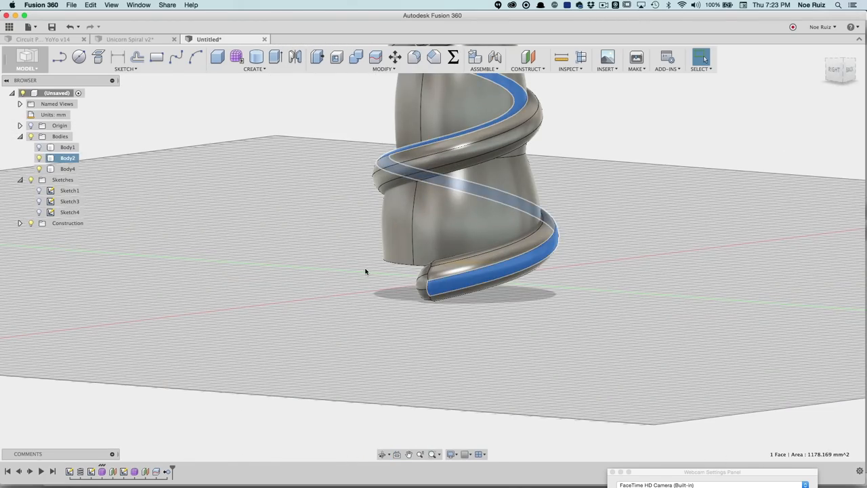
# Split the spiral body into pieces using the horn as the splitting tool
pyautogui.click(372, 57)
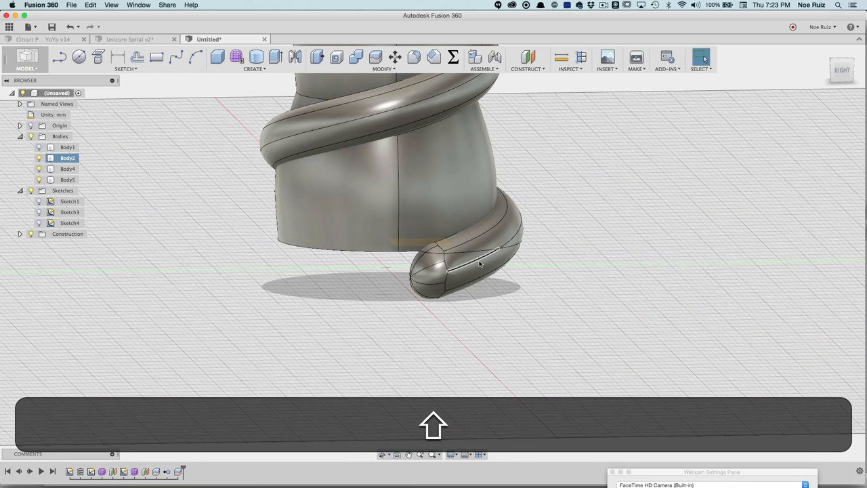
pyautogui.click(482, 262)
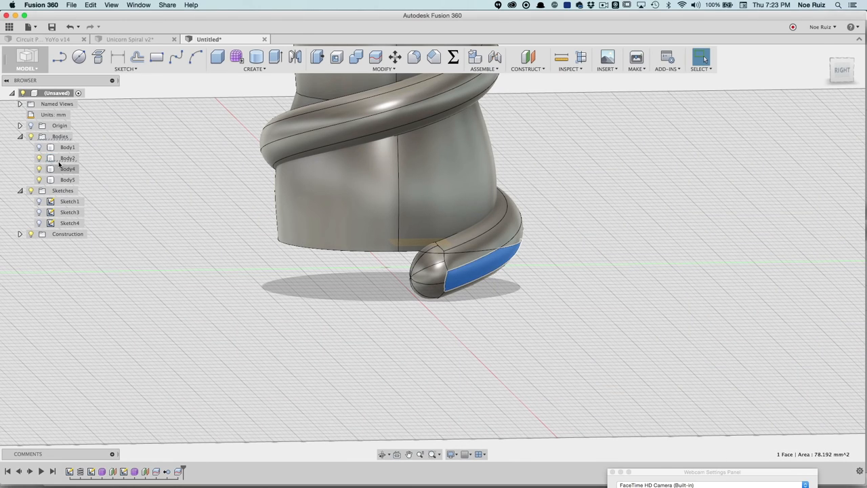
pyautogui.rightClick(65, 157)
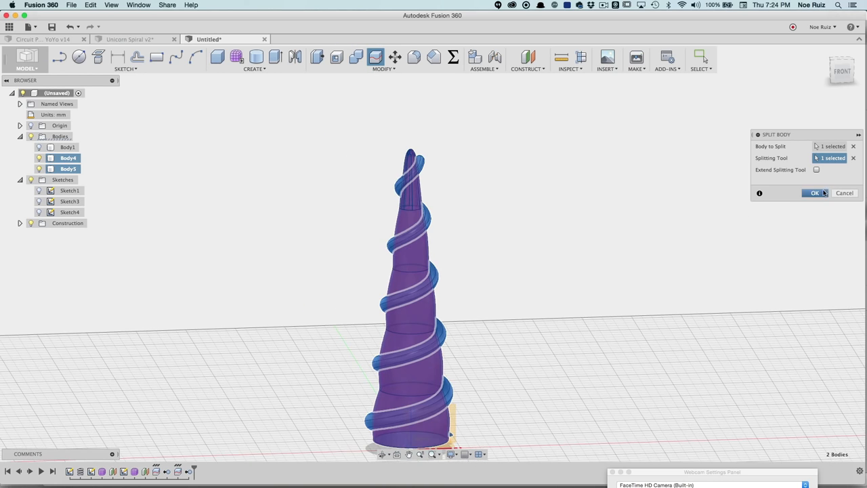
pyautogui.click(819, 193)
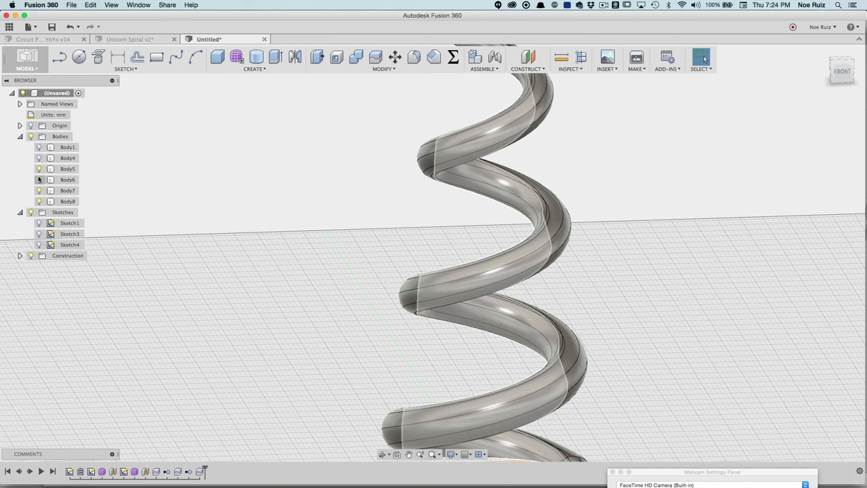
# Delete the leftover unwanted spiral piece from the browser
pyautogui.click(67, 191)
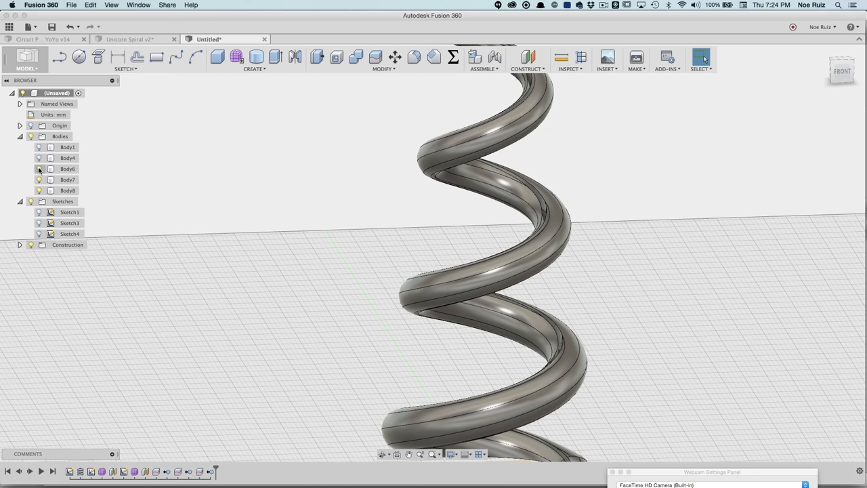
pyautogui.rightClick(67, 169)
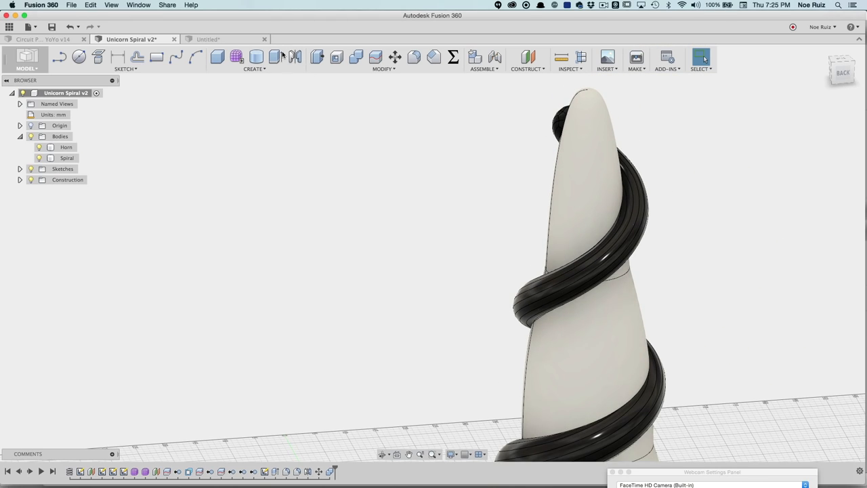
pyautogui.click(228, 39)
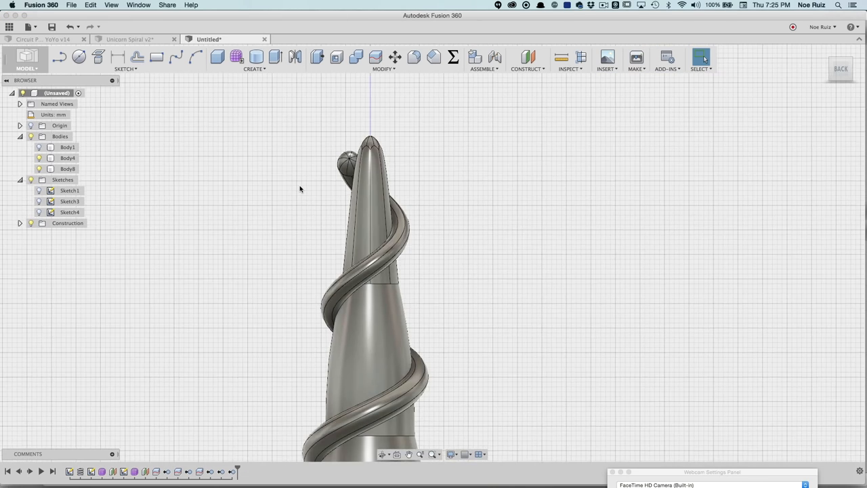
pyautogui.moveTo(300, 189); pyautogui.dragTo(383, 133)
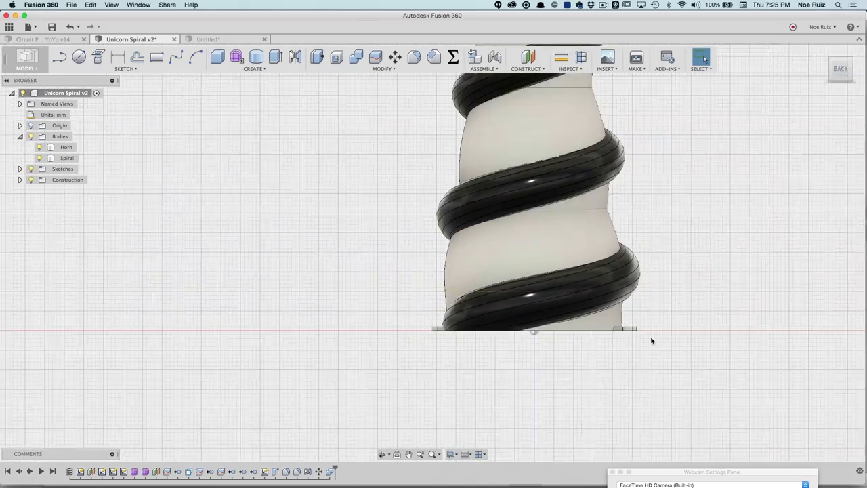
# View the earlier two-colour toolpath preview in Simplify3D, then return to the horn design
pyautogui.moveTo(653, 341); pyautogui.dragTo(689, 346)
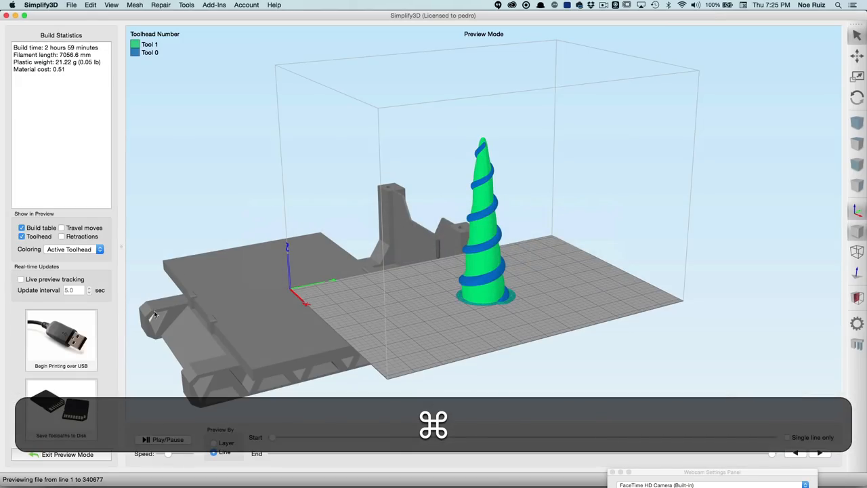
pyautogui.click(61, 455)
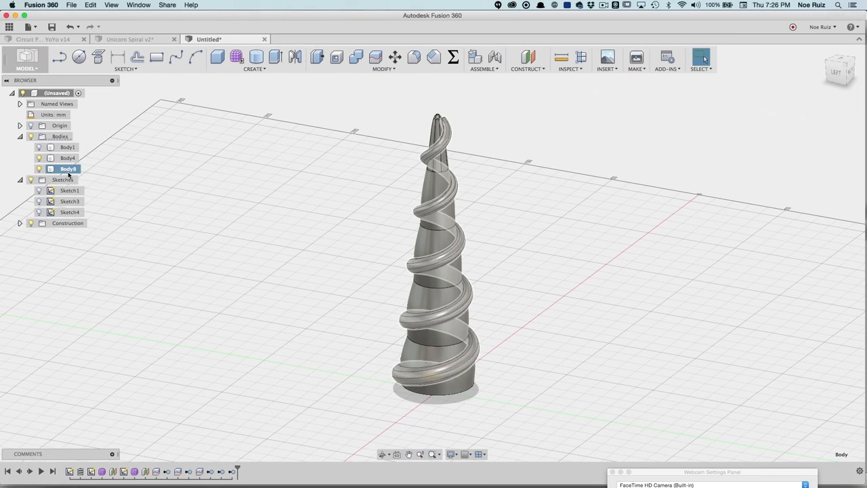
# Export the spiral body (Body8) and the horn body (Body4) as separate STL meshes
pyautogui.rightClick(66, 168)
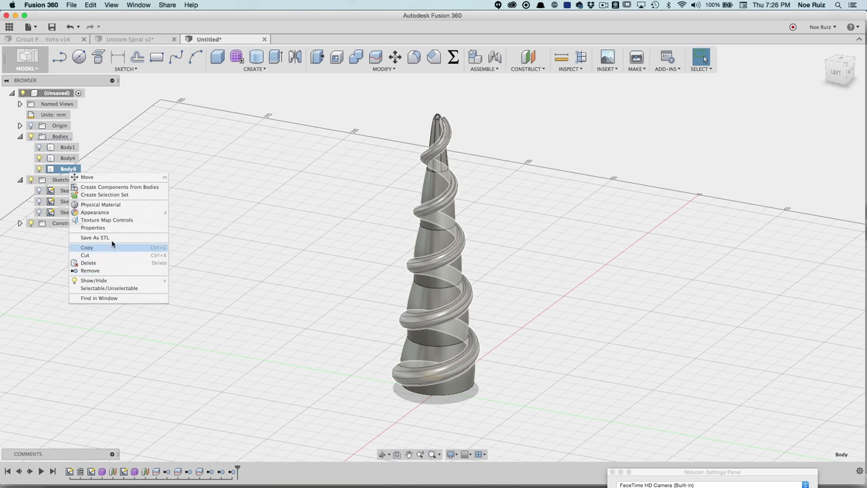
pyautogui.click(94, 237)
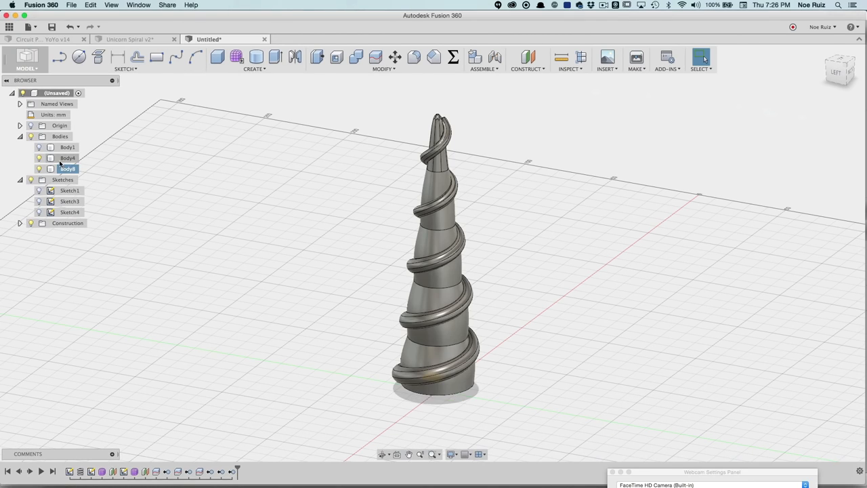
pyautogui.rightClick(67, 168)
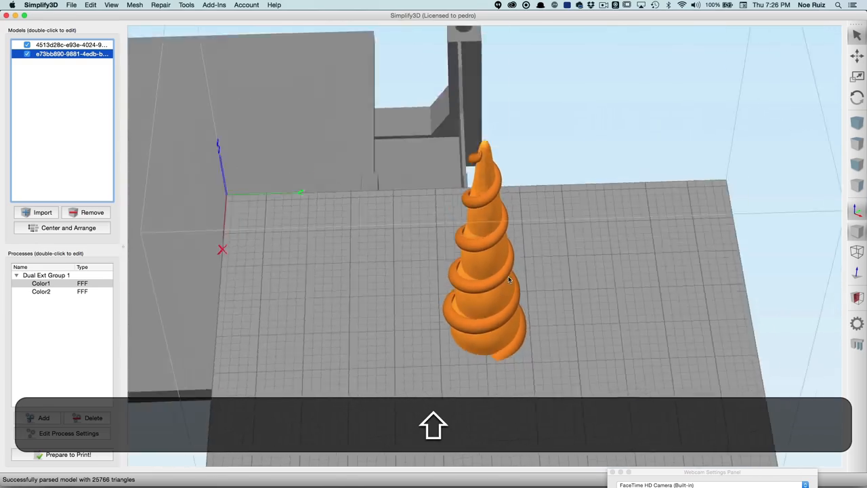
# Select both imported models and align their origins so the spiral wraps the horn
pyautogui.moveTo(508, 277); pyautogui.dragTo(331, 229)
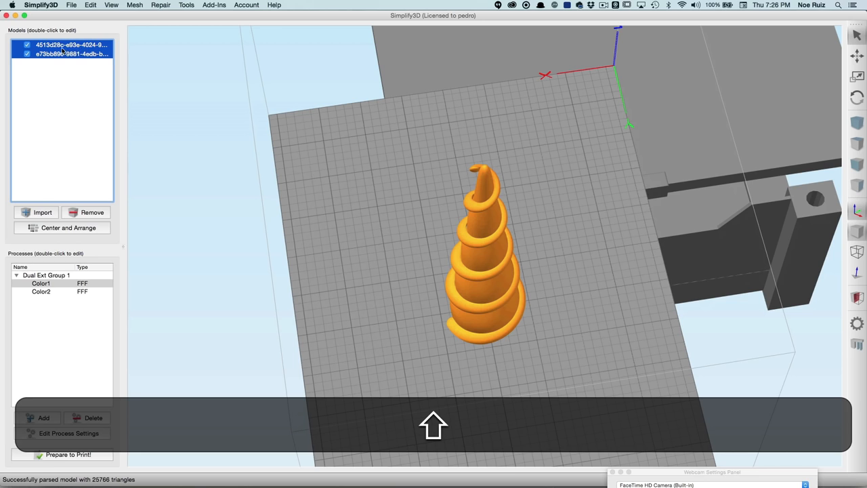
pyautogui.click(81, 8)
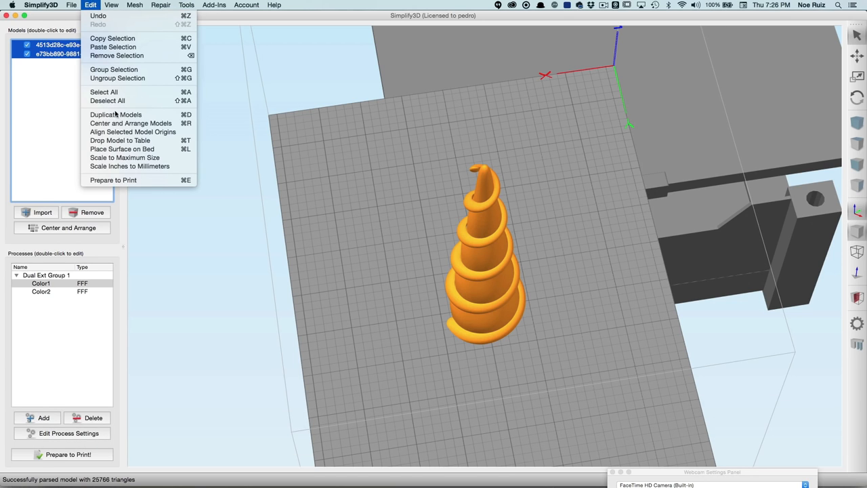
pyautogui.click(286, 215)
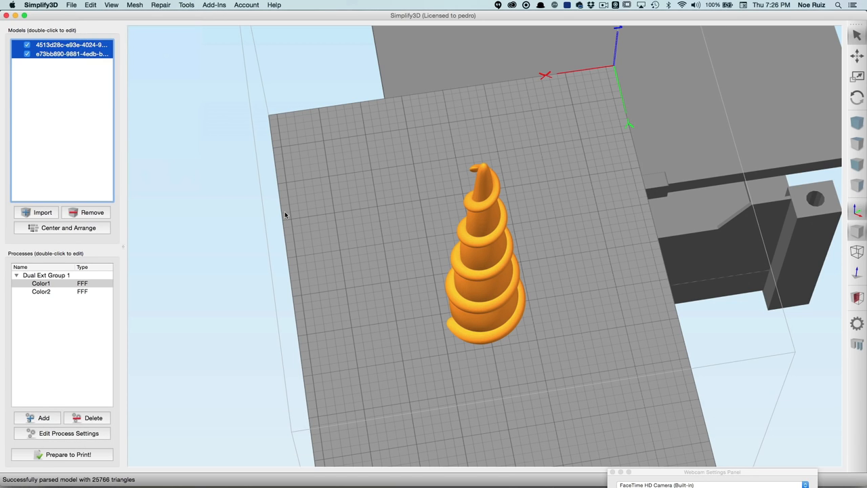
pyautogui.moveTo(284, 215); pyautogui.dragTo(465, 174)
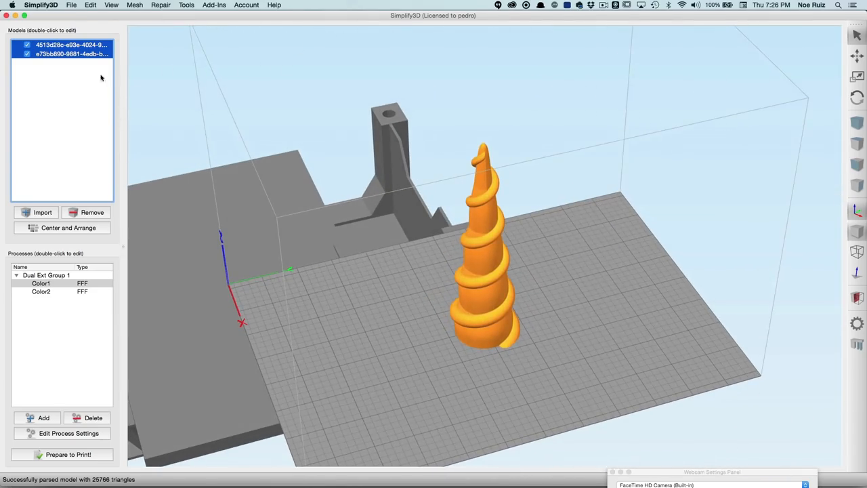
# Start the Dual Extrusion Wizard based on the BCN3D Sigma profile
pyautogui.click(183, 4)
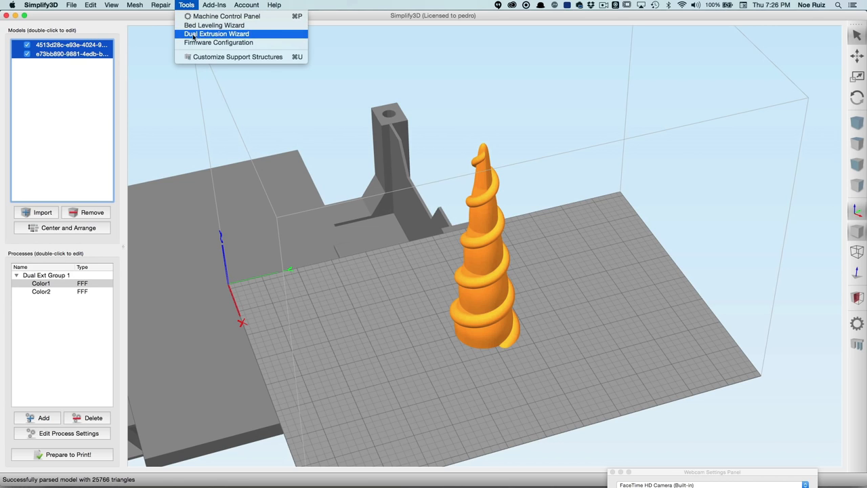
pyautogui.click(225, 33)
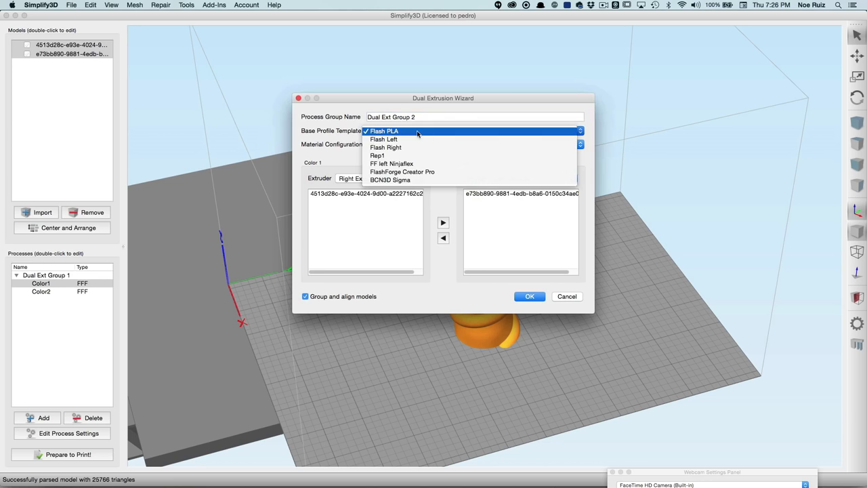
pyautogui.moveTo(398, 179)
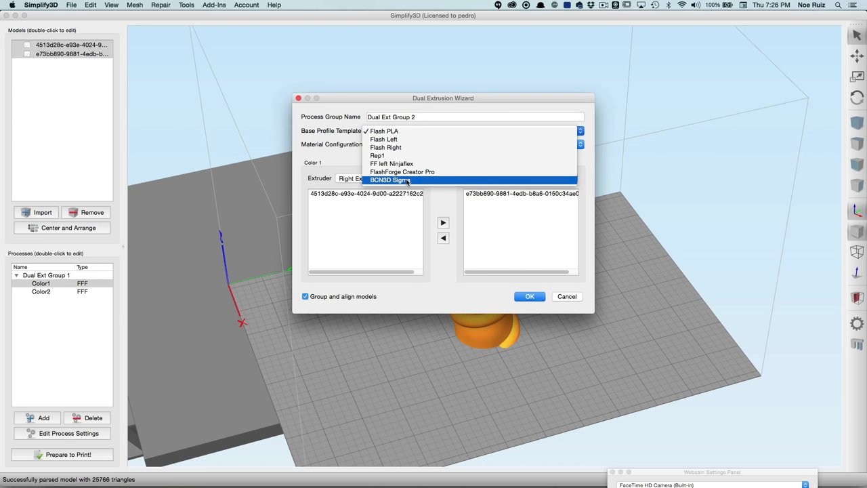
pyautogui.click(389, 180)
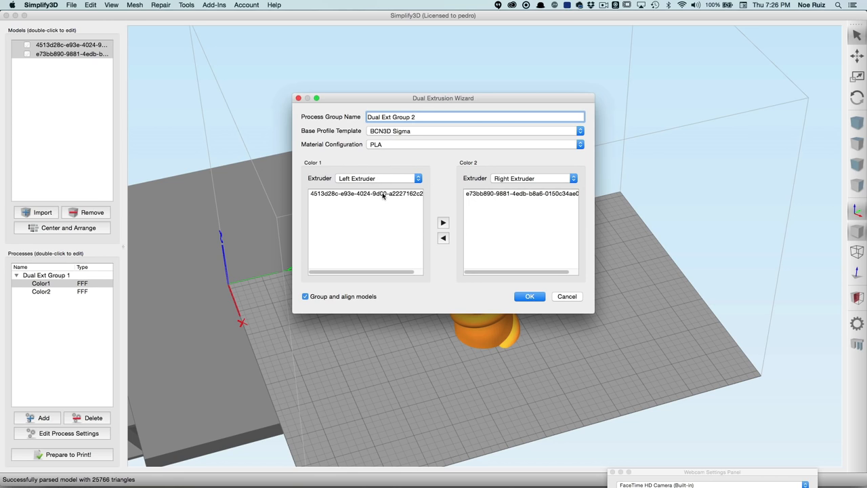
# Check the colour 1 and colour 2 extruder model assignments and confirm the dual-extrusion group
pyautogui.click(521, 193)
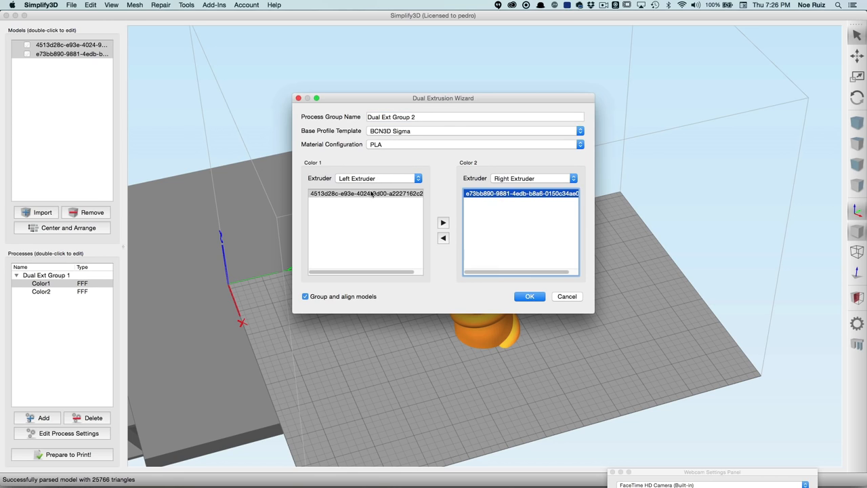
pyautogui.click(366, 193)
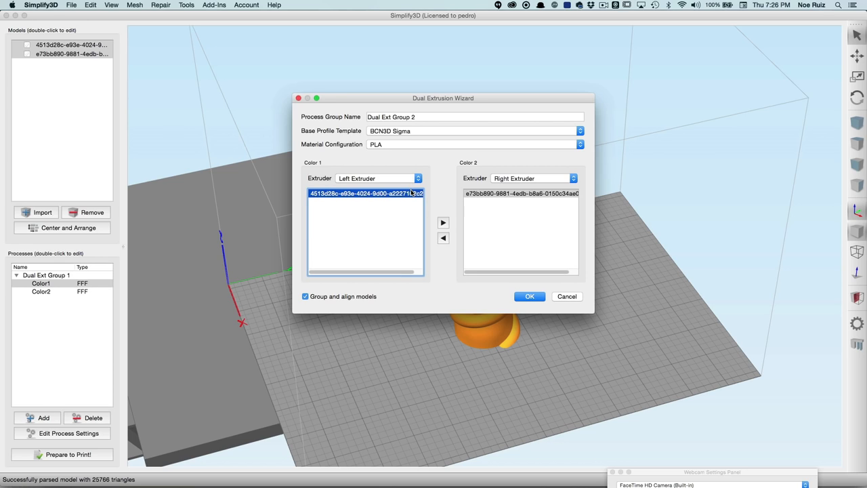
pyautogui.moveTo(439, 198)
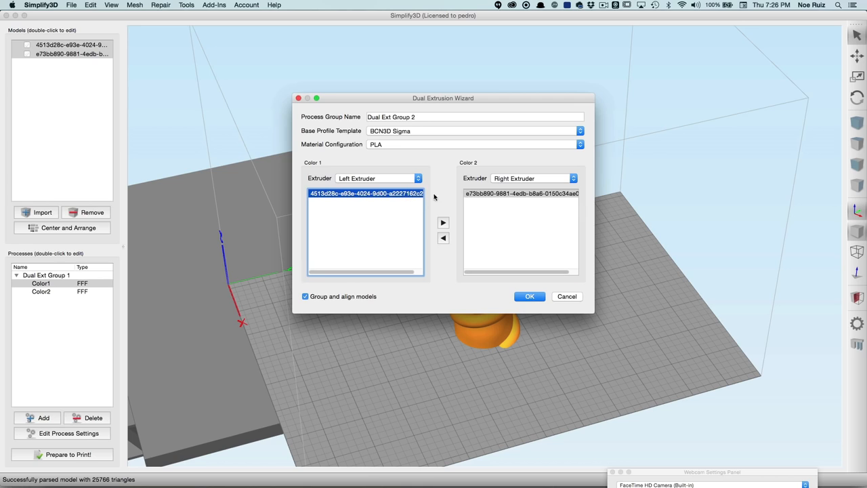
pyautogui.moveTo(406, 179)
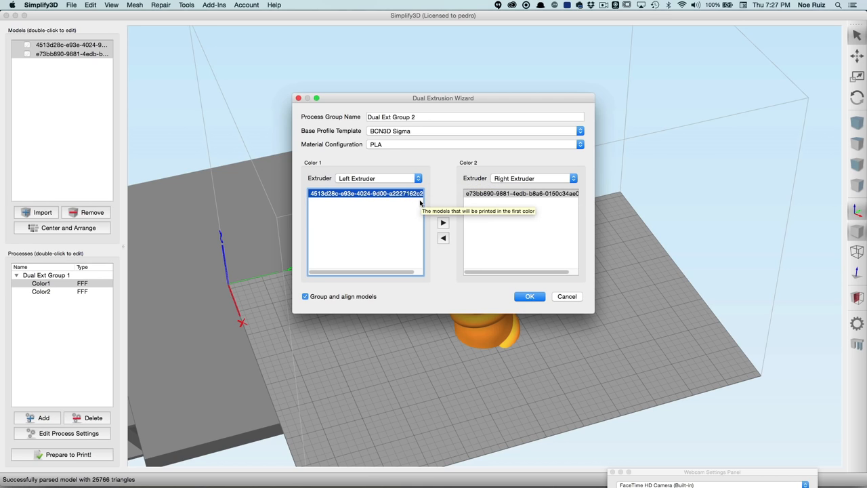
pyautogui.moveTo(466, 174)
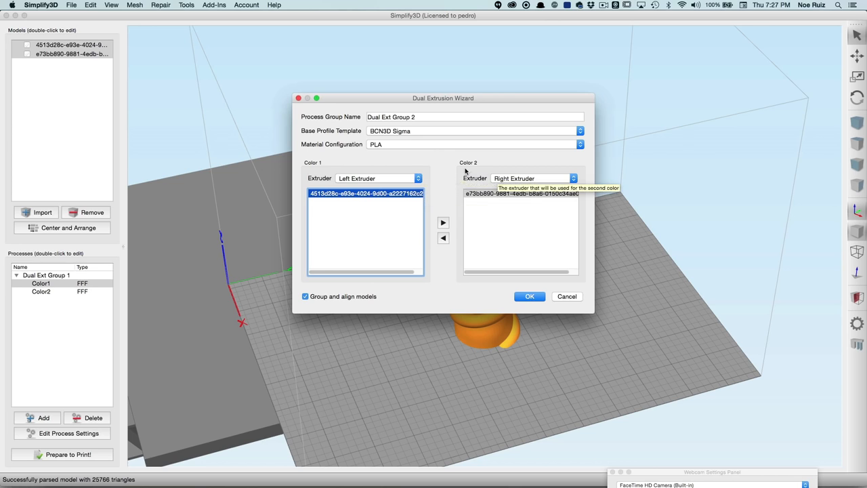
pyautogui.click(530, 296)
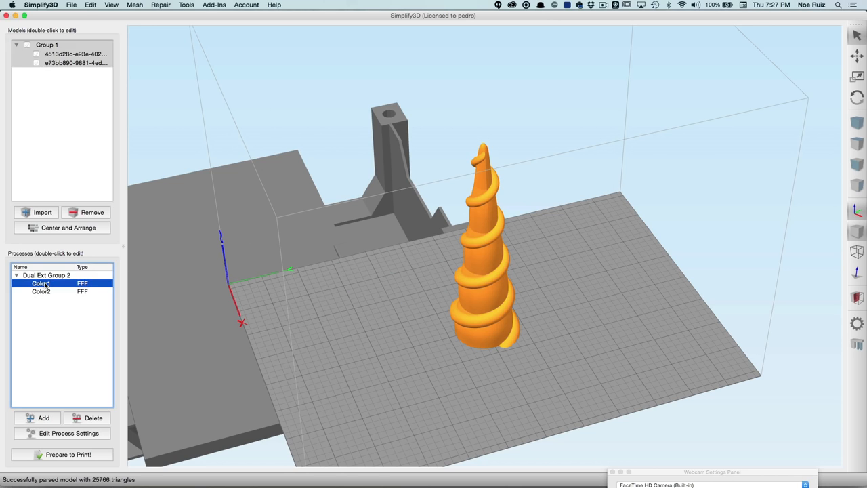
# Set the Color1 process infill to 0% and prepare the models for printing
pyautogui.doubleClick(39, 281)
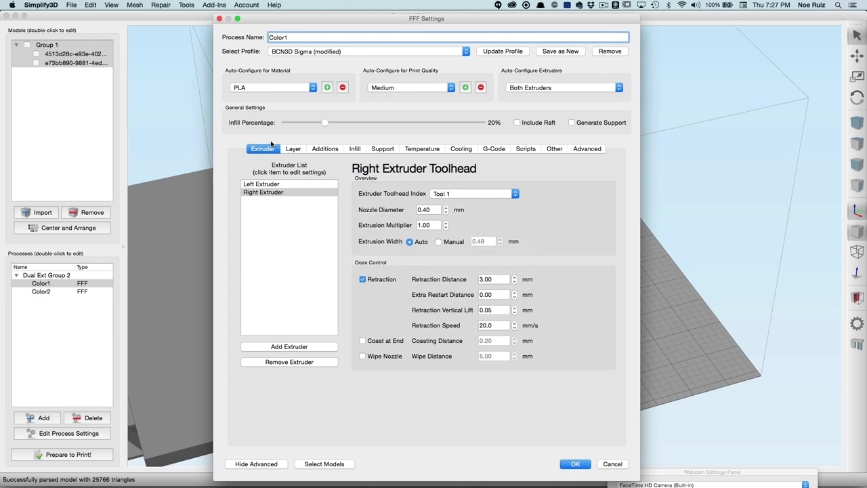
pyautogui.click(293, 148)
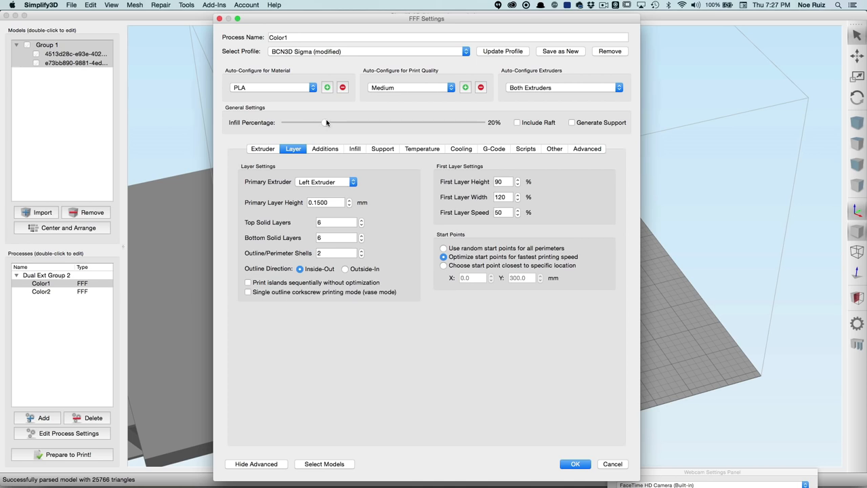
pyautogui.moveTo(326, 122); pyautogui.dragTo(285, 122)
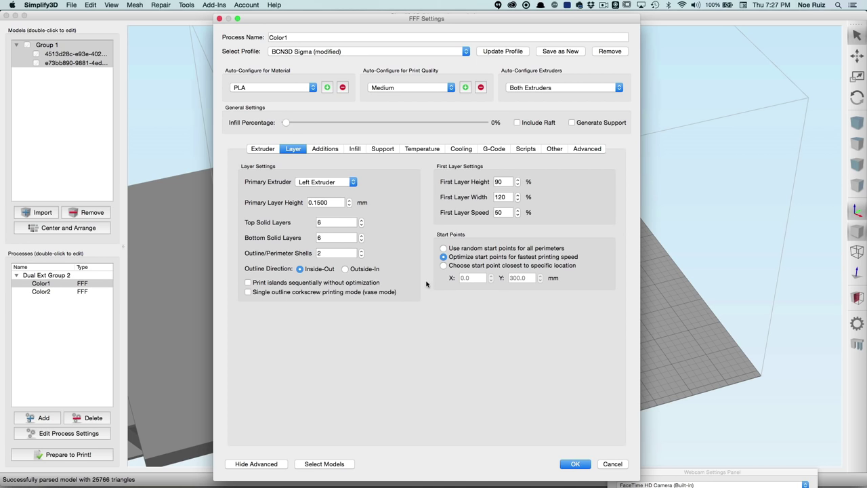
pyautogui.click(575, 463)
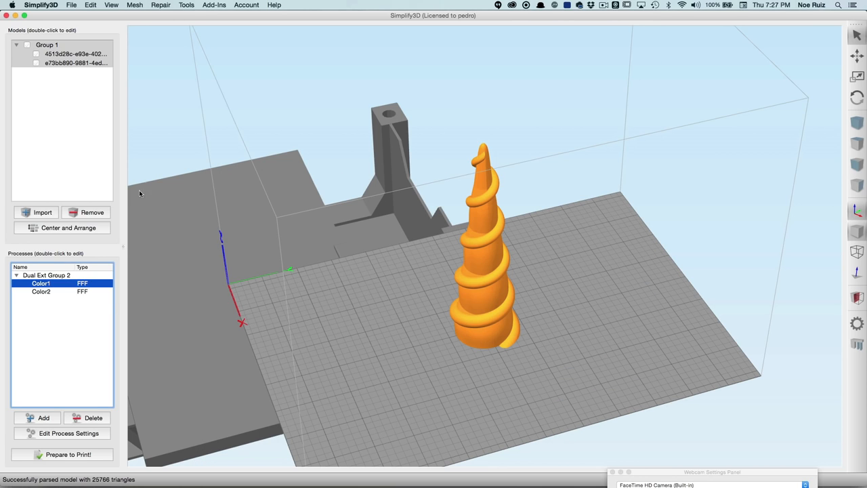
pyautogui.click(68, 452)
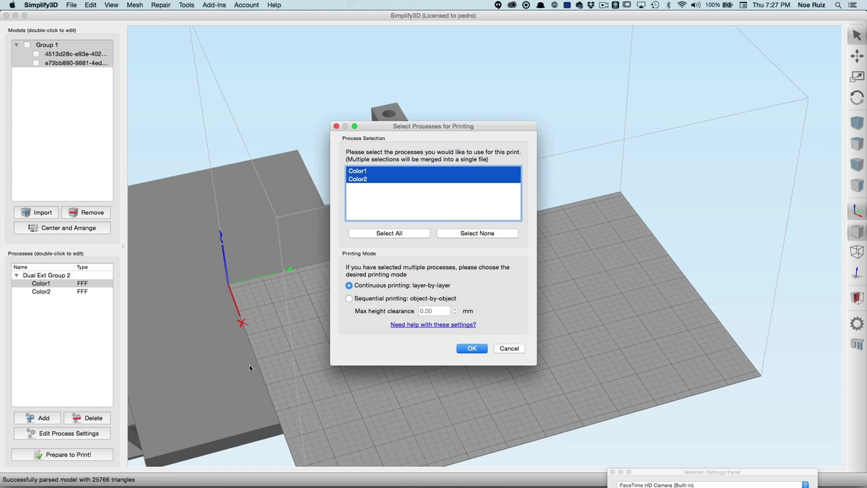
# Slice both colour processes layer by layer and orbit the two-tool toolpath preview
pyautogui.click(471, 348)
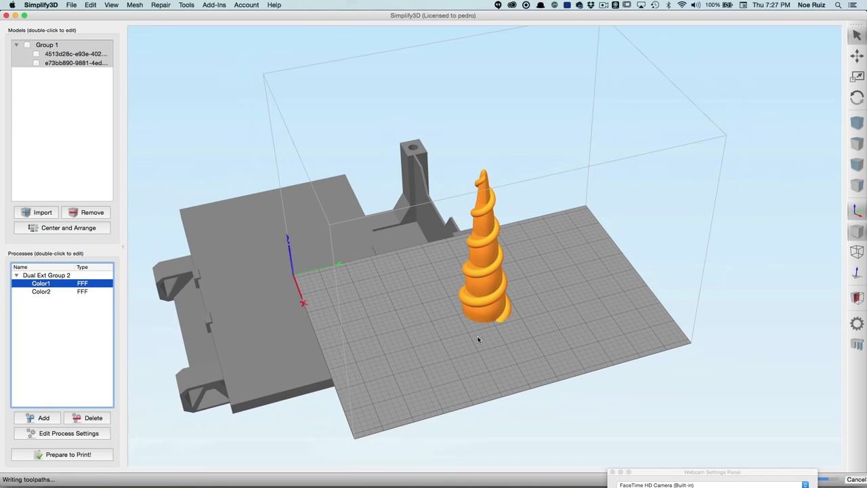
pyautogui.click(68, 455)
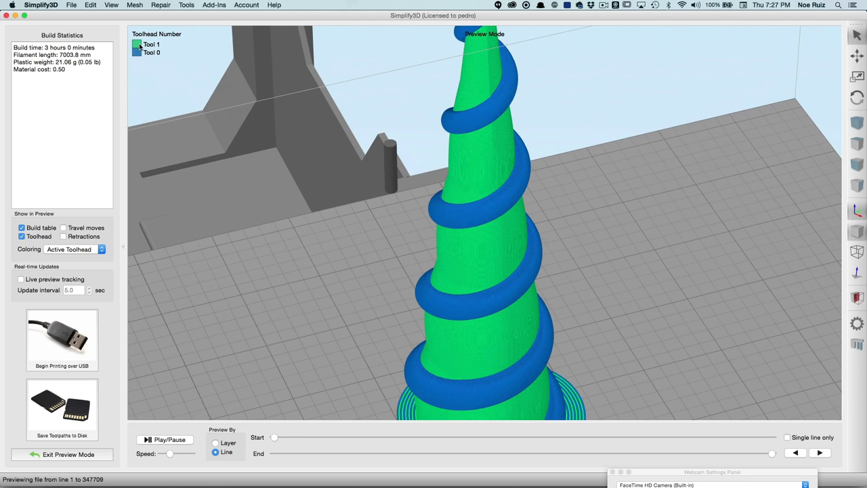
pyautogui.click(73, 249)
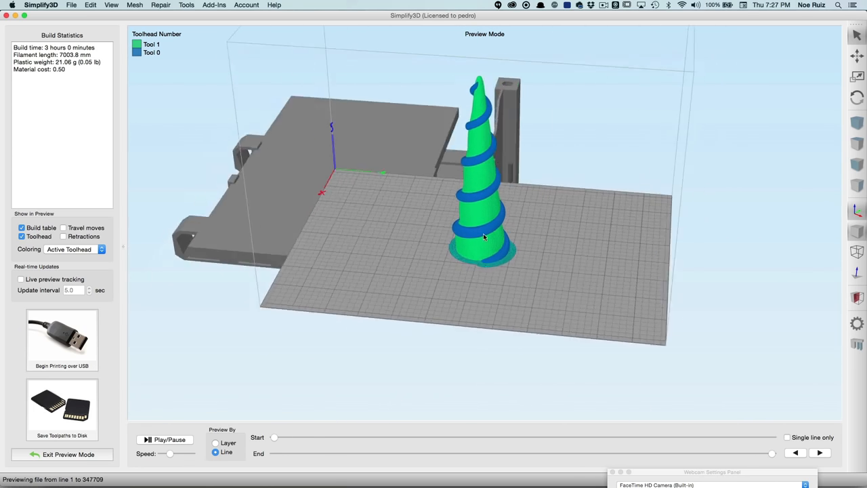
pyautogui.moveTo(485, 237); pyautogui.dragTo(457, 244)
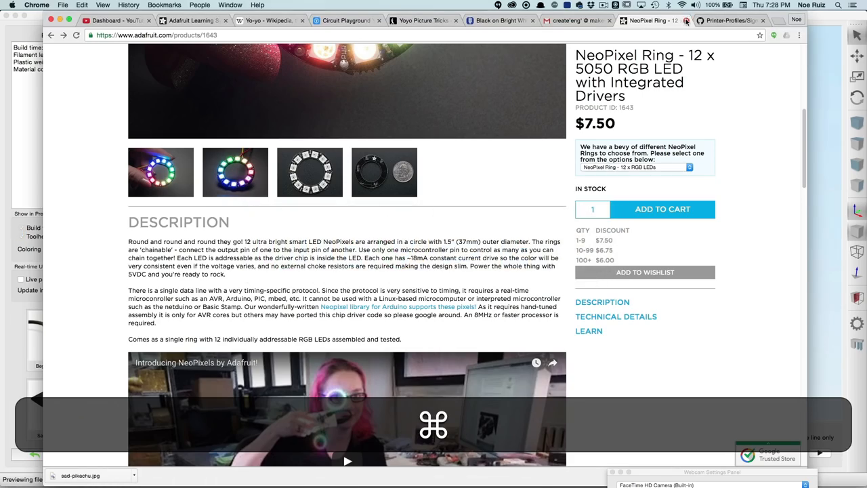
# Browse the adafruit Printer-Profiles repository on GitHub and open its Sigma folder
pyautogui.click(733, 27)
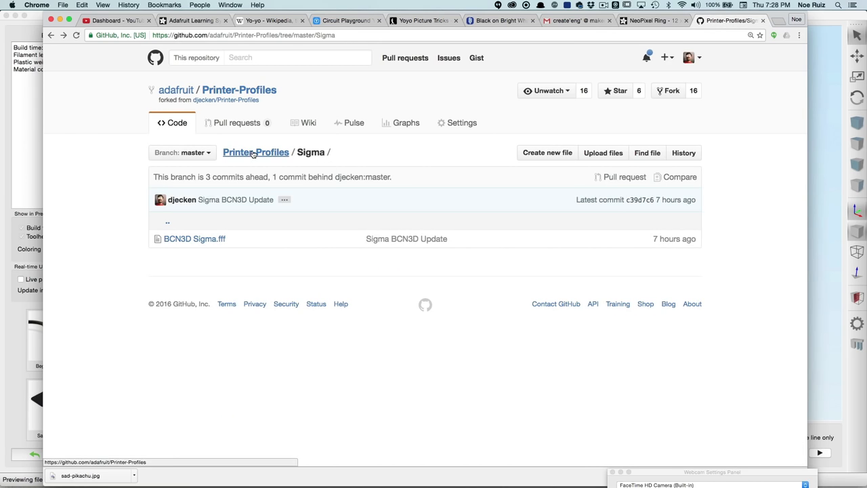
pyautogui.click(255, 152)
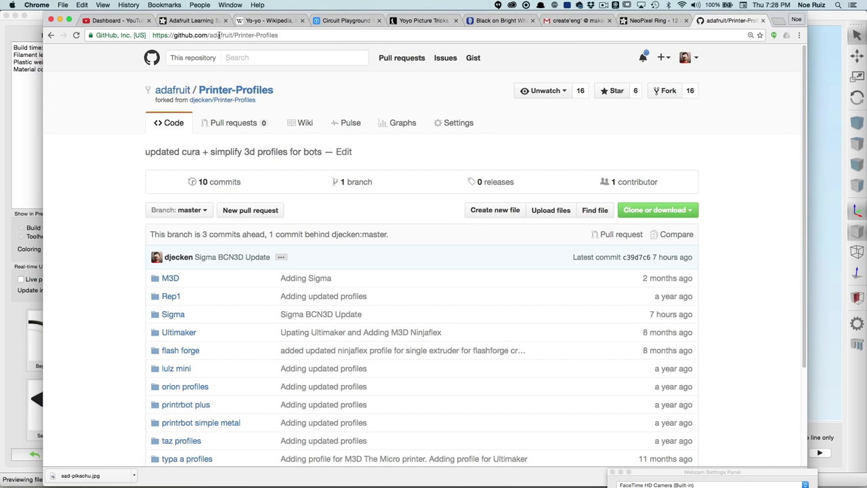
pyautogui.doubleClick(232, 38)
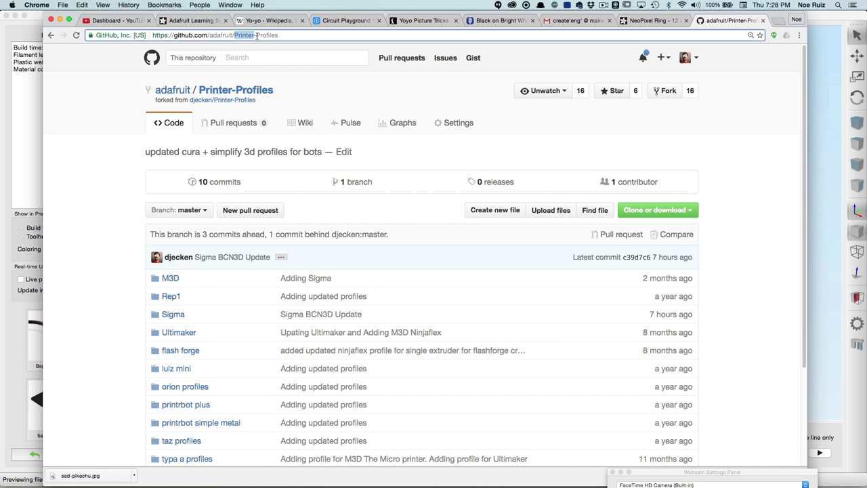
pyautogui.scroll(-3)
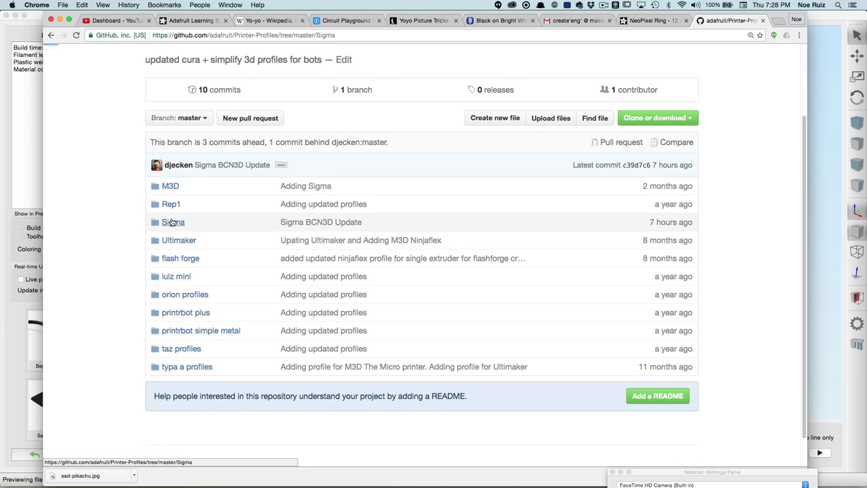
pyautogui.click(173, 222)
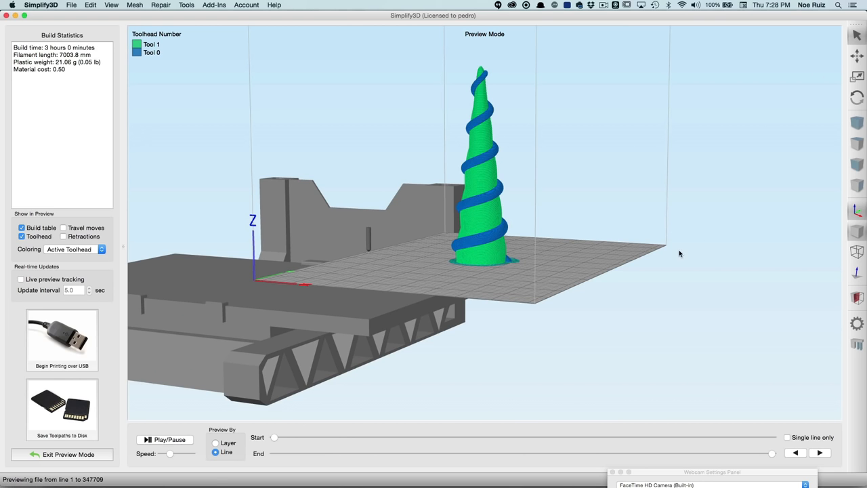
# Switch back to Fusion 360 and orbit the spiral-wrapped horn to view it from above
pyautogui.press('cmd+tab')
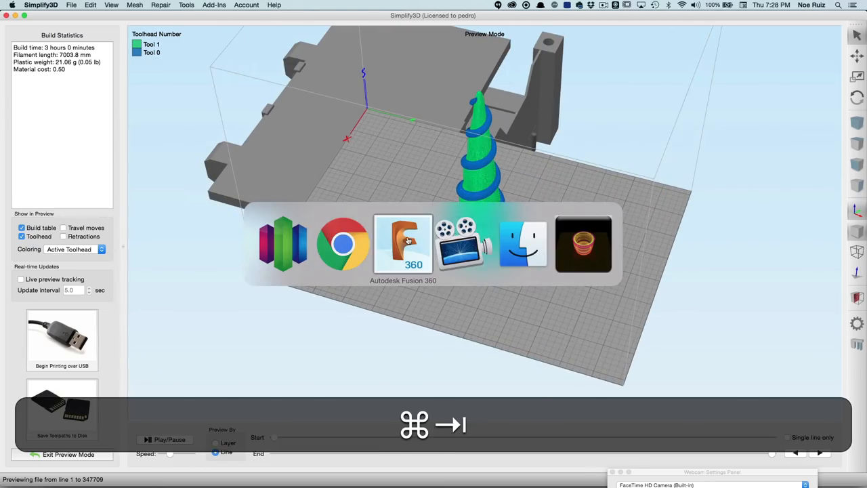
pyautogui.click(403, 244)
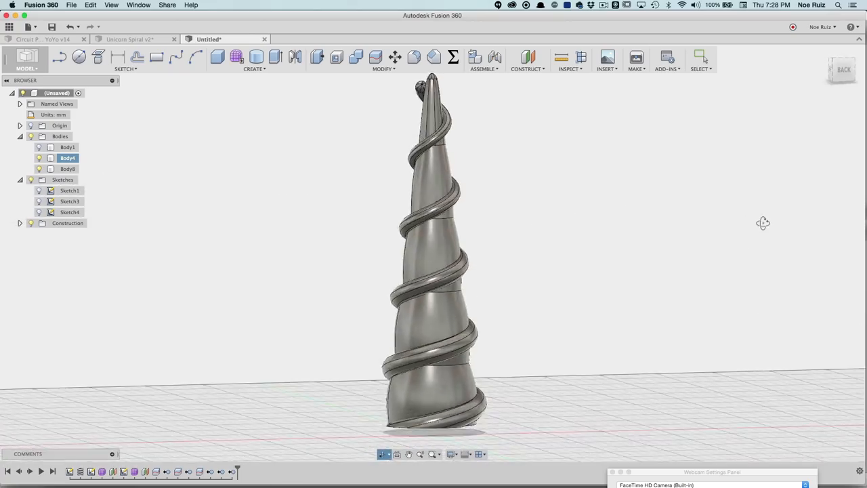
pyautogui.moveTo(764, 223); pyautogui.dragTo(487, 239)
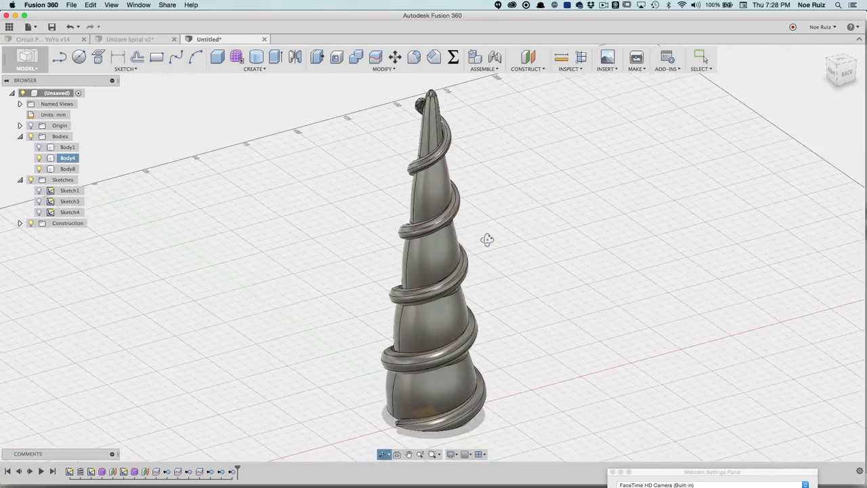